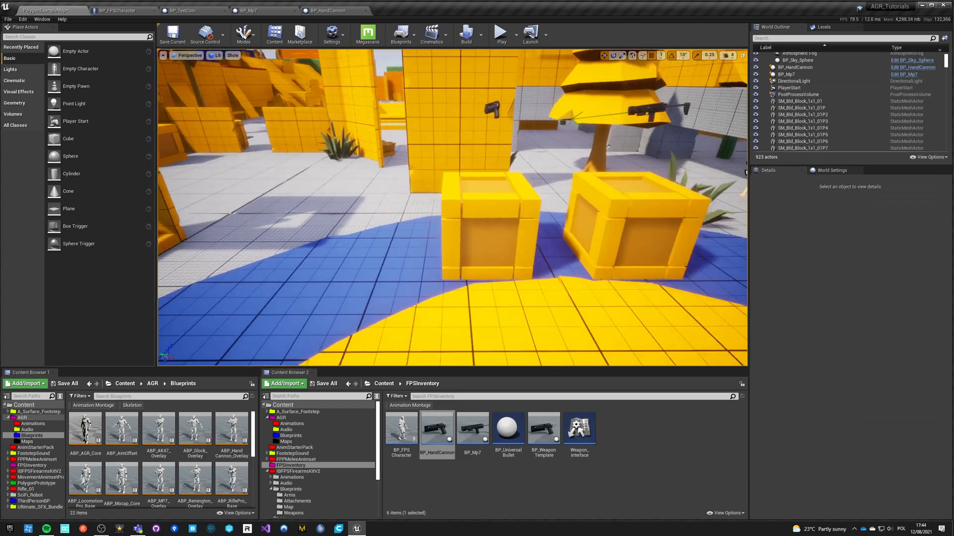
# Run a play test of the level from the editor toolbar.
pyautogui.click(512, 31)
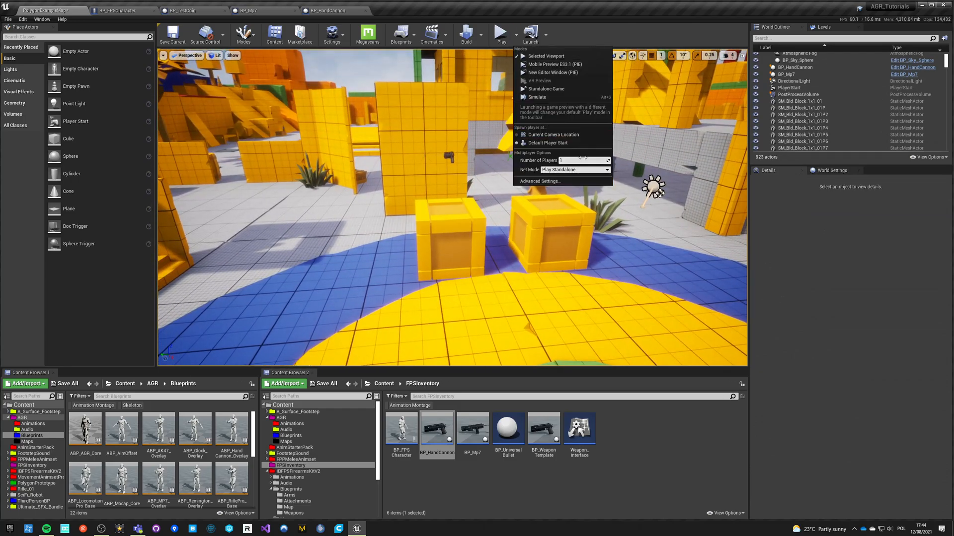
pyautogui.click(100, 11)
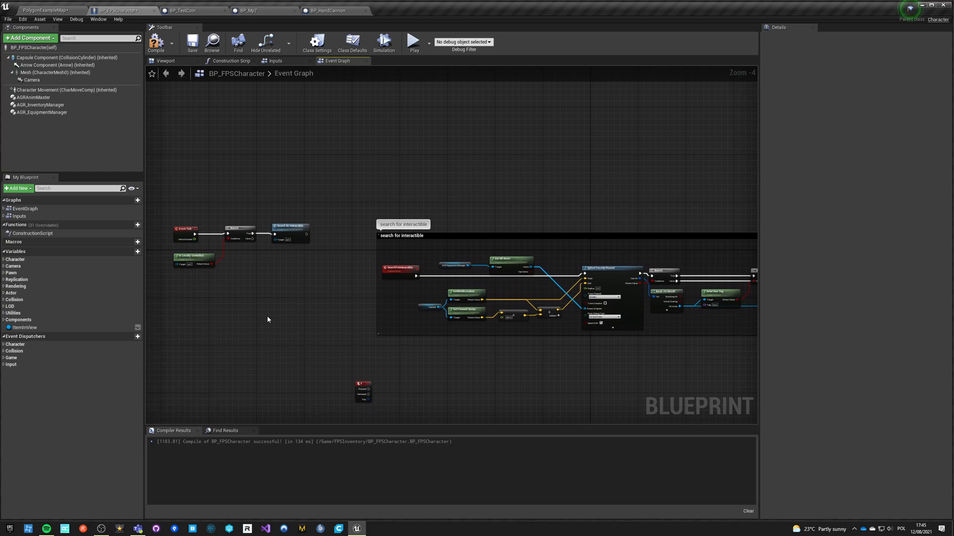
pyautogui.click(42, 9)
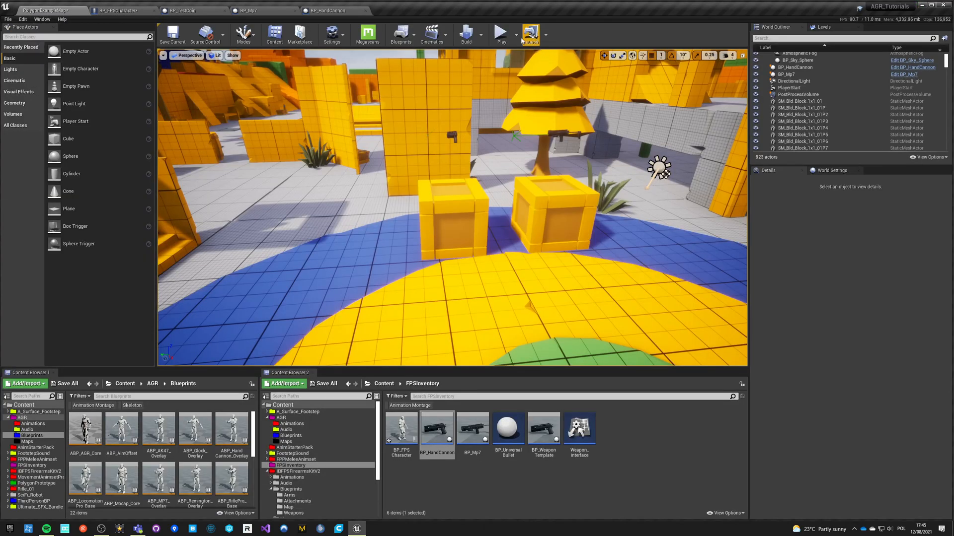
pyautogui.click(546, 32)
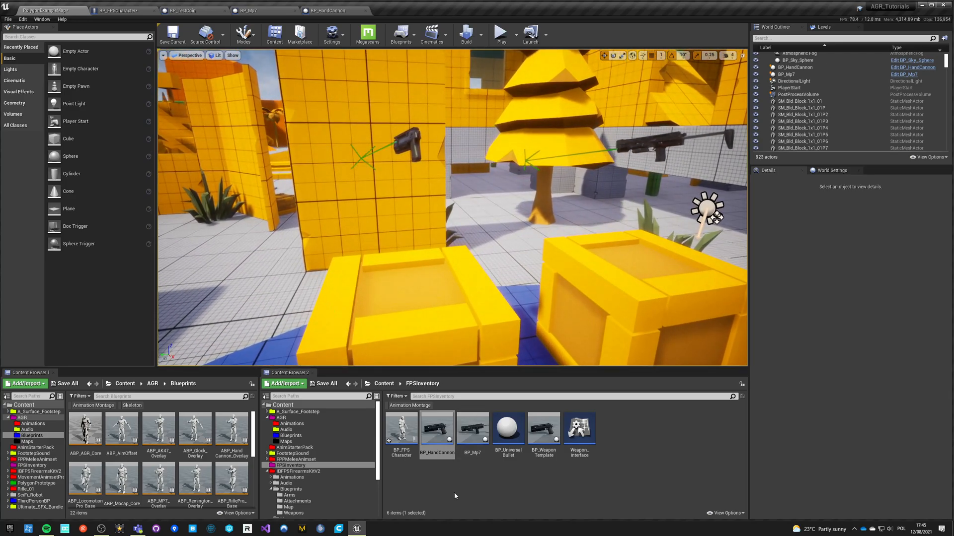
pyautogui.click(438, 428)
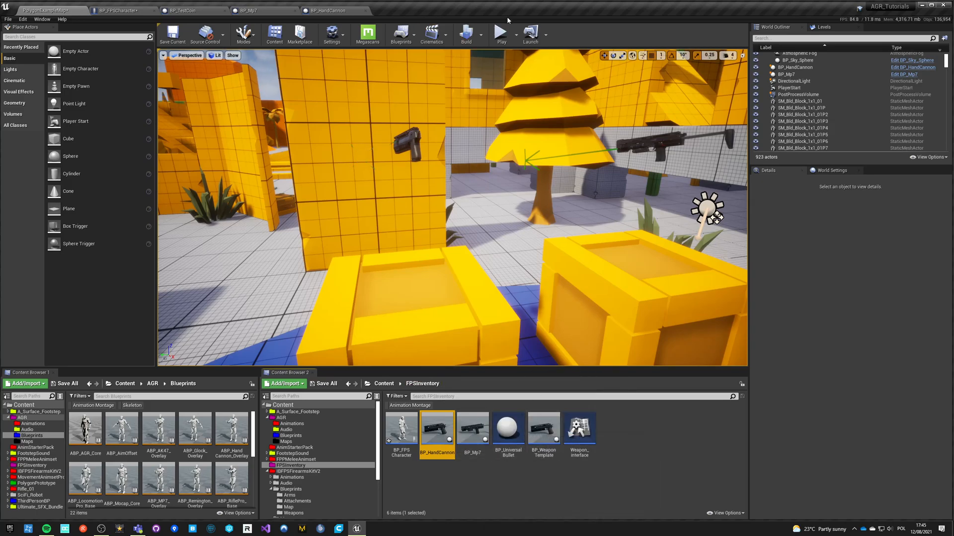
pyautogui.moveTo(189, 9)
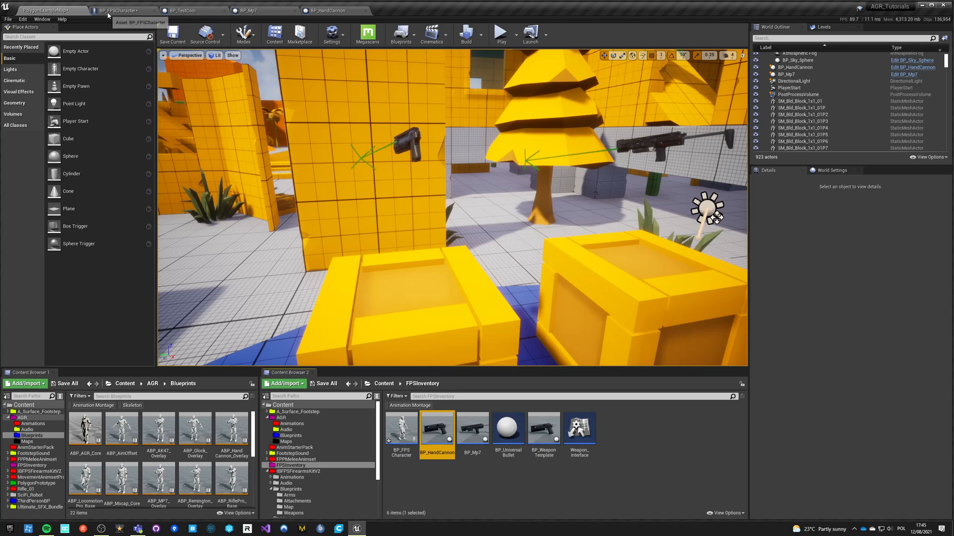
# In BP_FPSCharacter, add a validated Item in View get feeding Get Item Component into Pick Up Item.
pyautogui.click(104, 10)
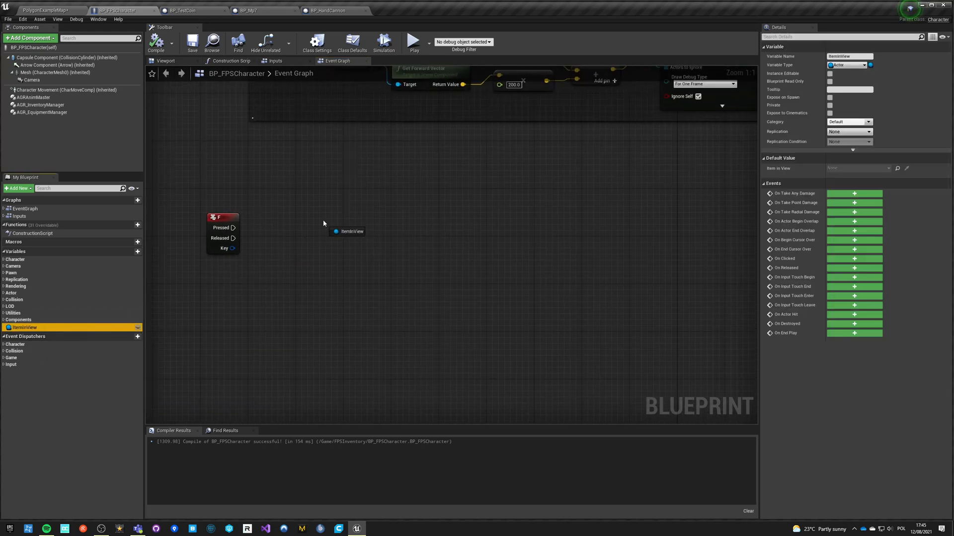
pyautogui.click(348, 232)
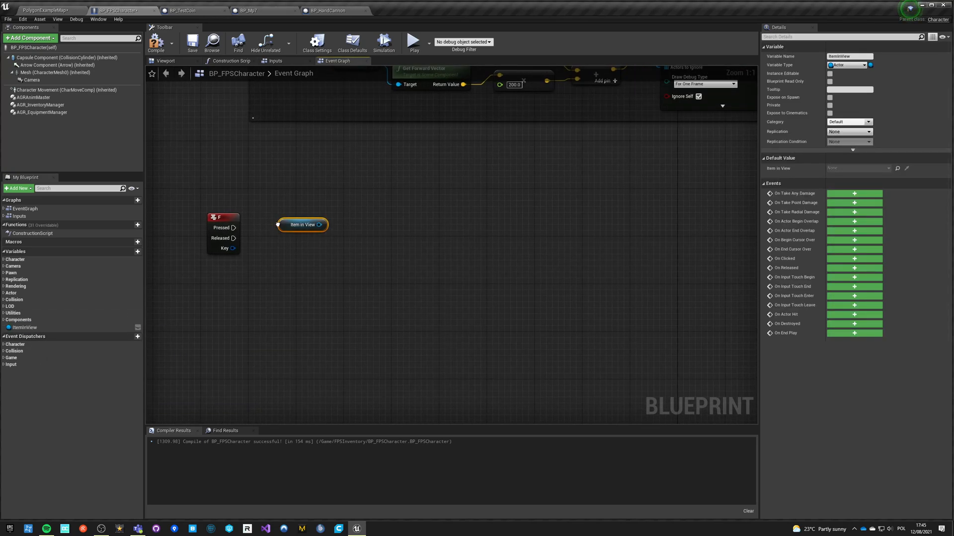
pyautogui.rightClick(302, 225)
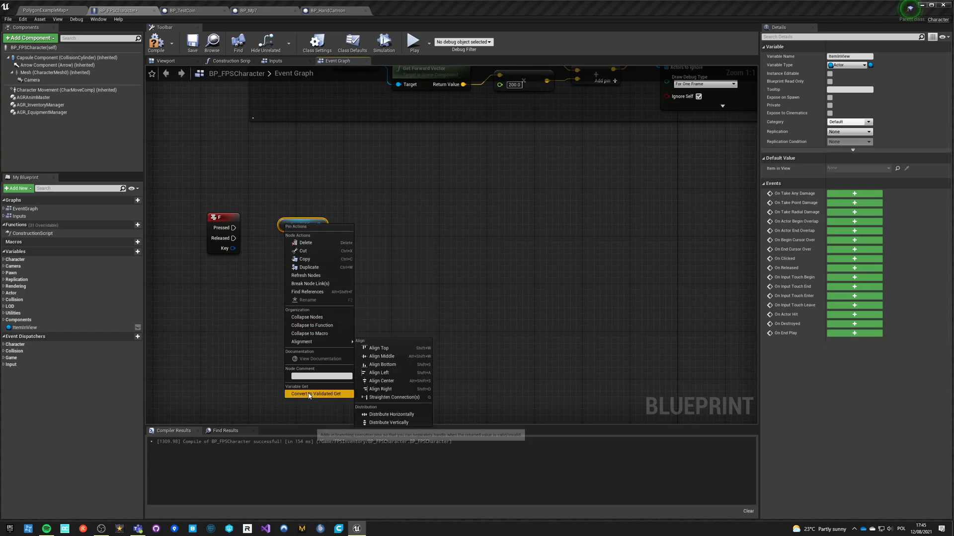
pyautogui.click(318, 394)
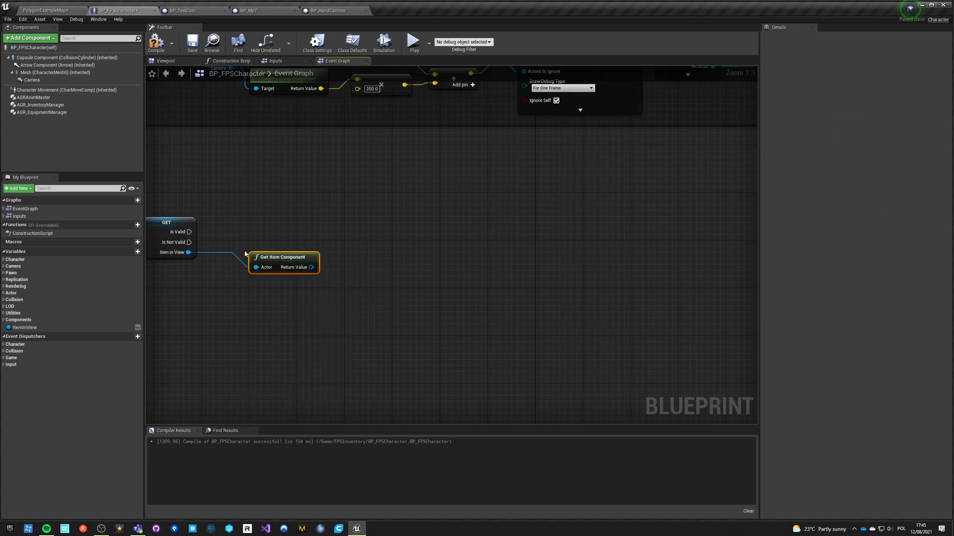
pyautogui.moveTo(312, 268); pyautogui.dragTo(381, 252)
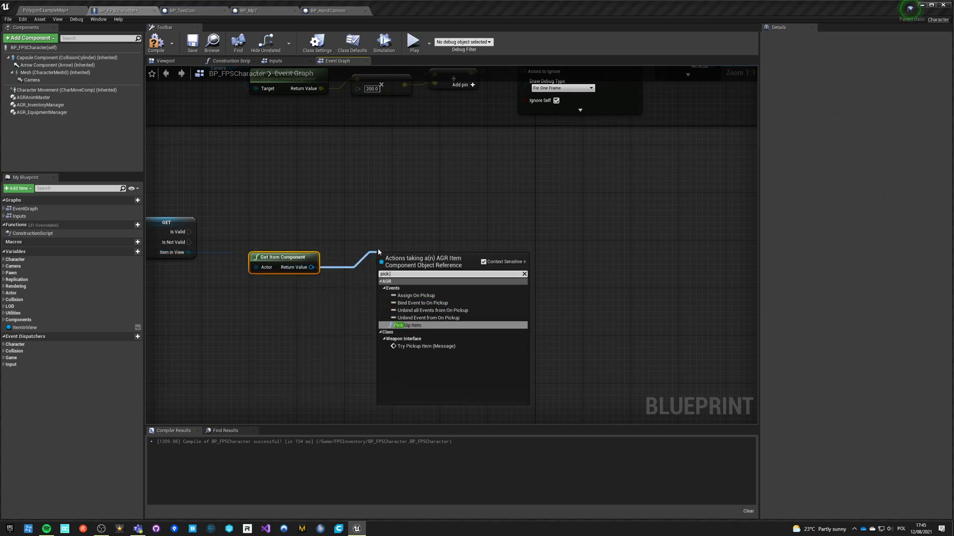
pyautogui.click(408, 325)
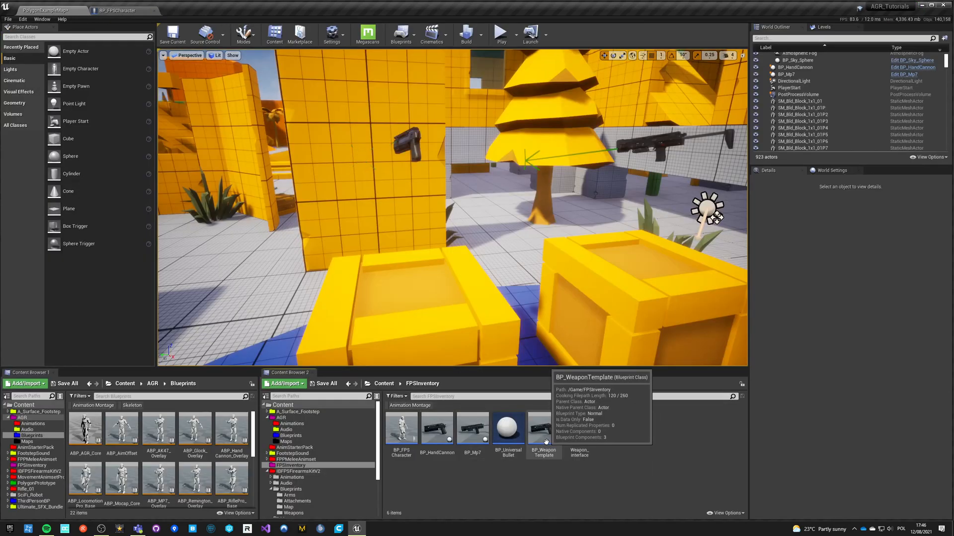
# Title BP_WeaponTemplate's pickup comment 'interface pickup', then play-test the level (editor quits).
pyautogui.doubleClick(543, 430)
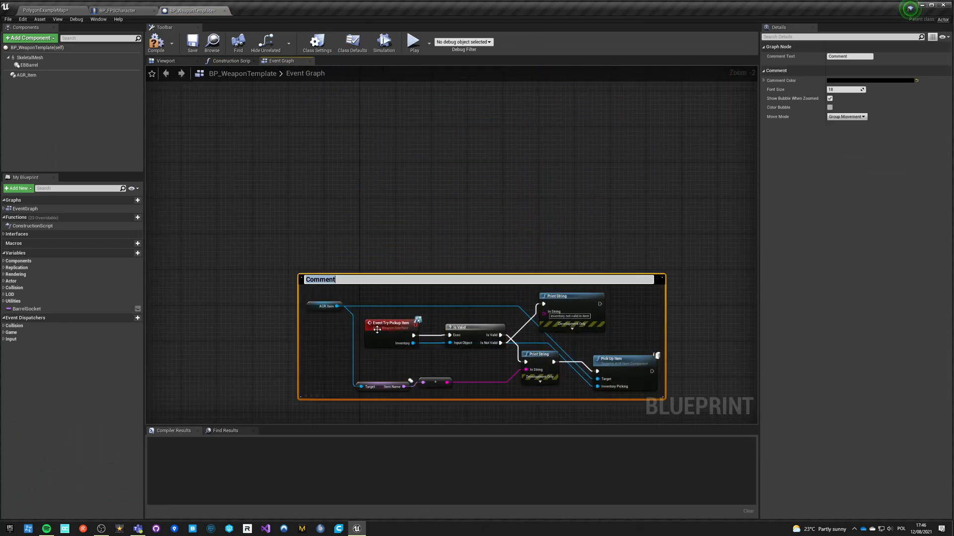
pyautogui.write('interface pickup')
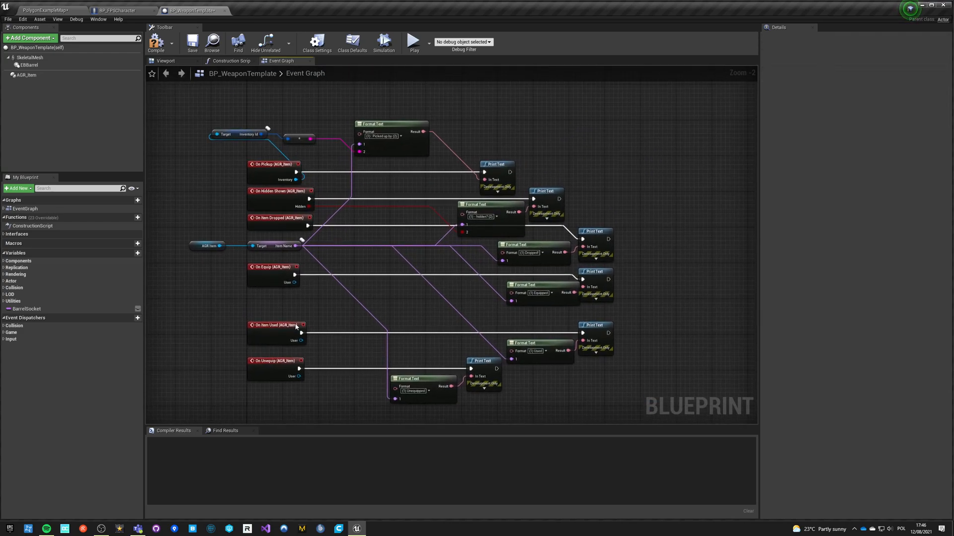
pyautogui.click(275, 164)
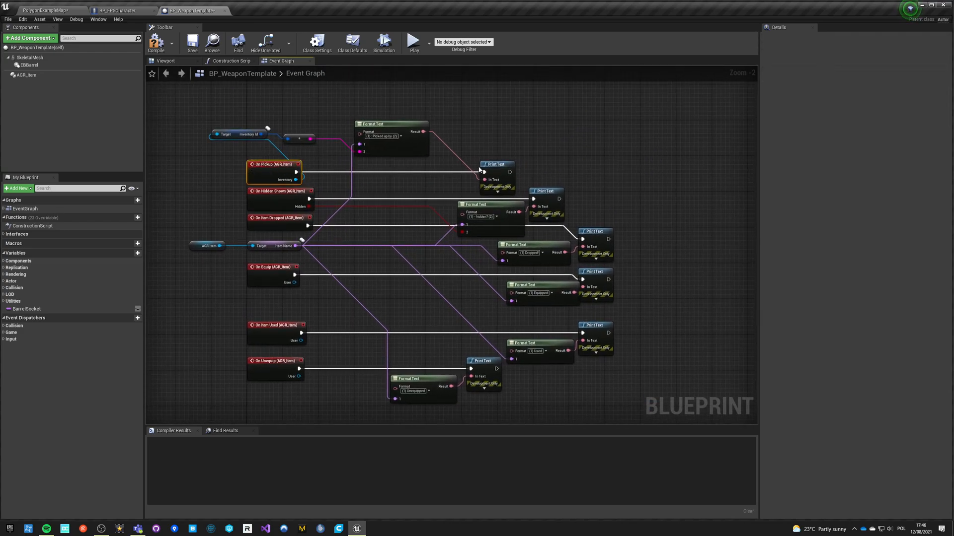
pyautogui.click(35, 8)
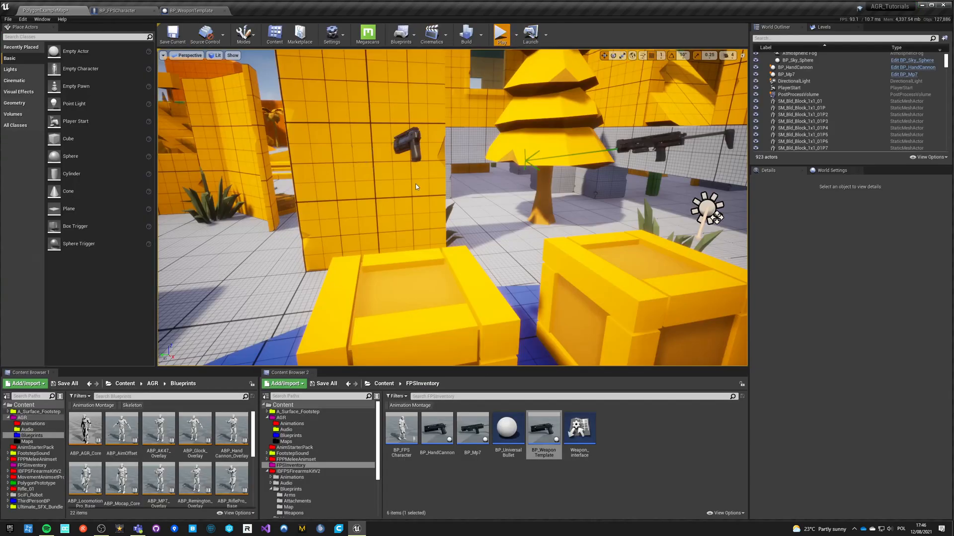
pyautogui.click(502, 34)
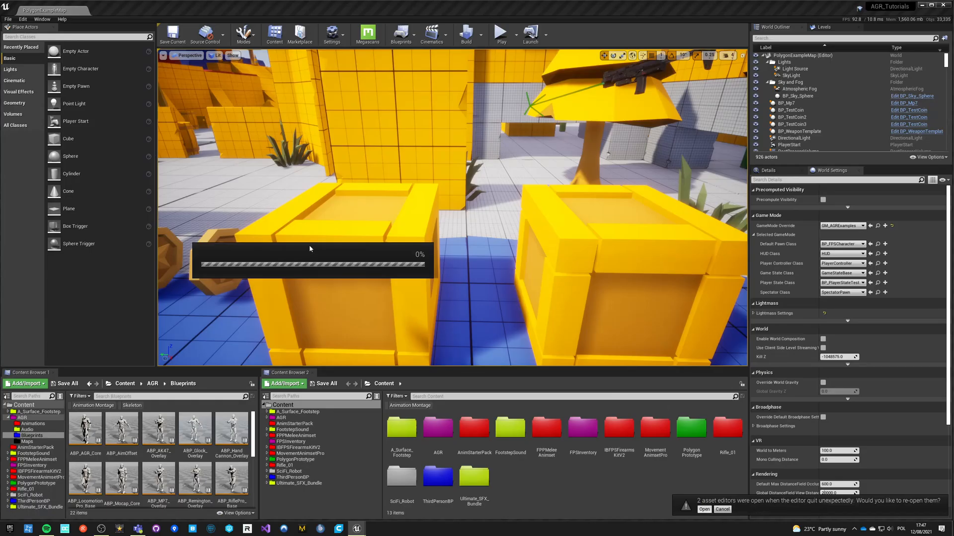
# Restore the BP_WeaponTemplate and BP_FPSCharacter editors from the crash notification and review them.
pyautogui.click(703, 510)
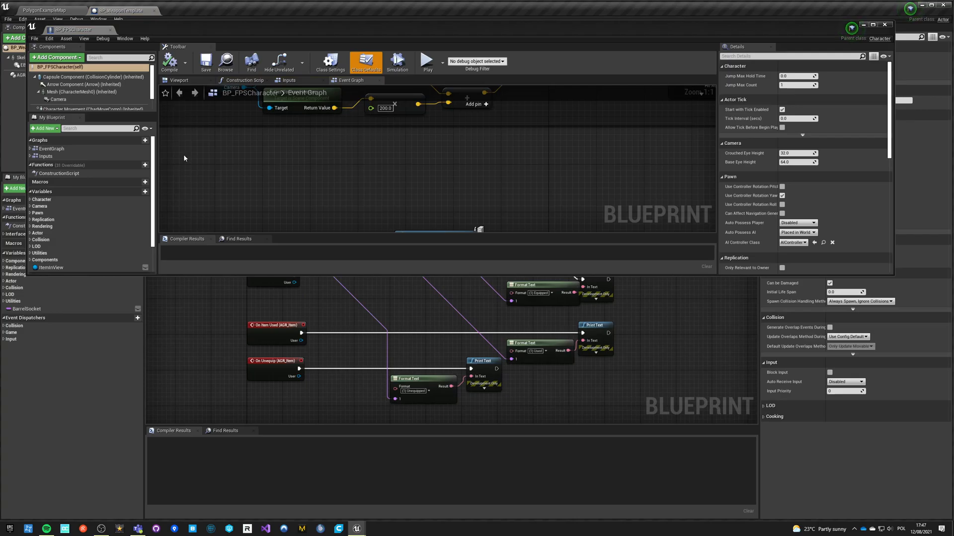
pyautogui.click(117, 10)
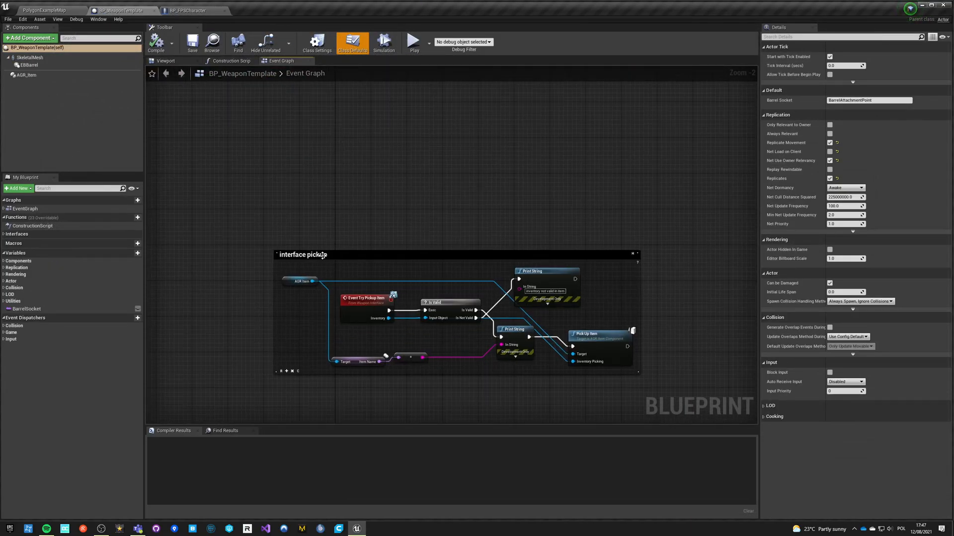
pyautogui.click(186, 10)
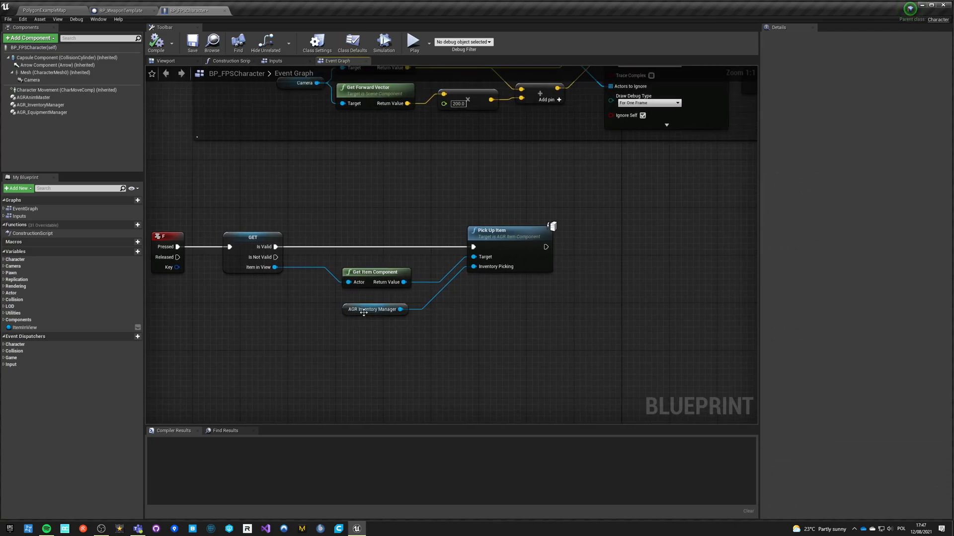
pyautogui.click(41, 4)
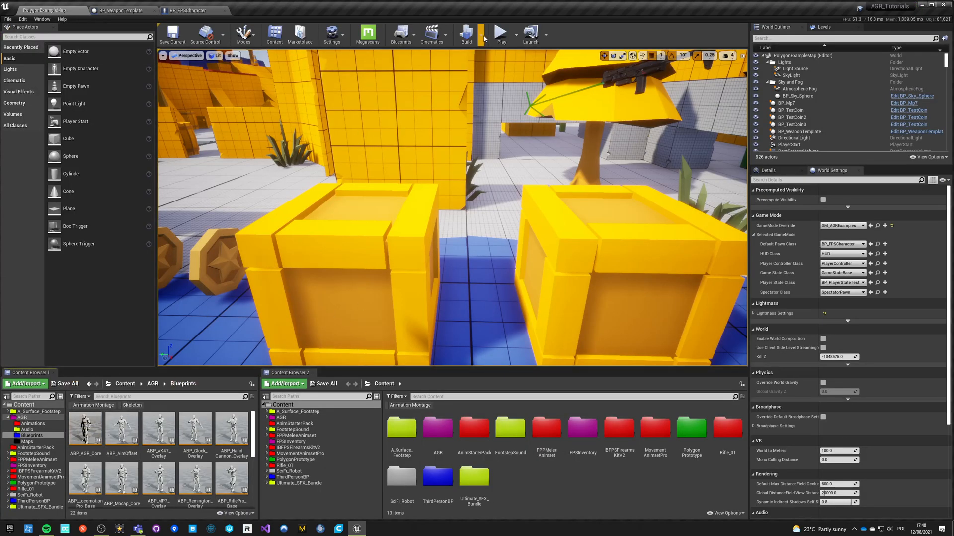
# Play-test the pickup, then return to the BP_FPSCharacter graph.
pyautogui.click(502, 32)
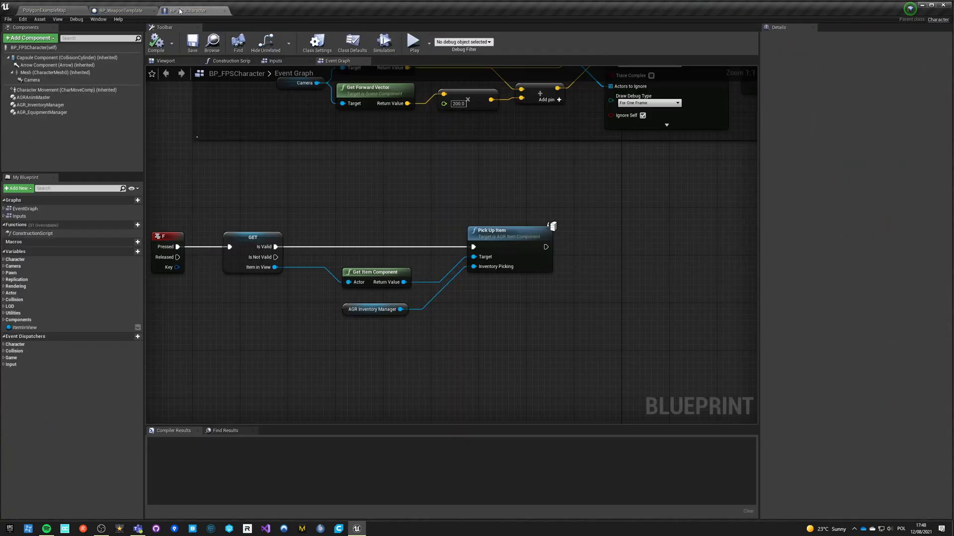
# Review the weapon template's On Pickup / On Item Dropped print nodes against the character graph.
pyautogui.scroll(-3)
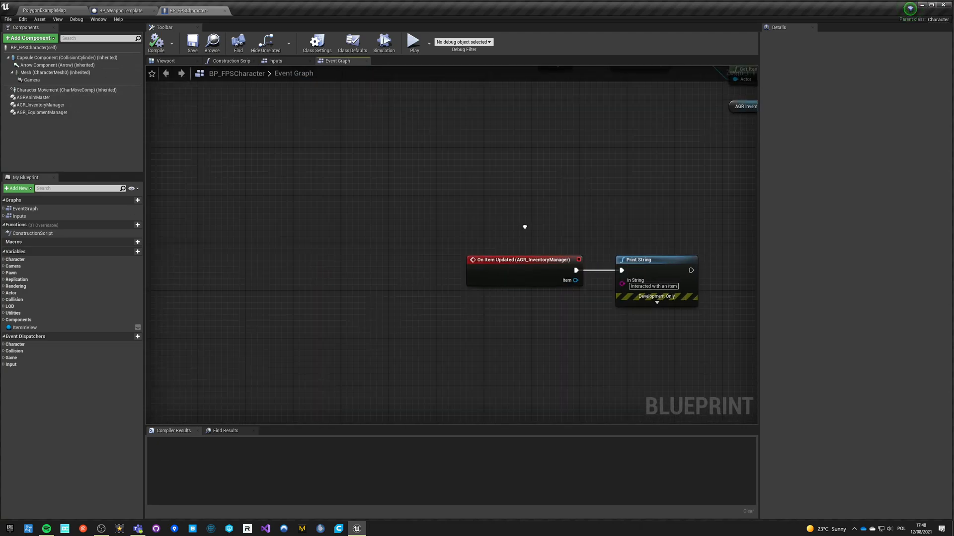
pyautogui.click(114, 11)
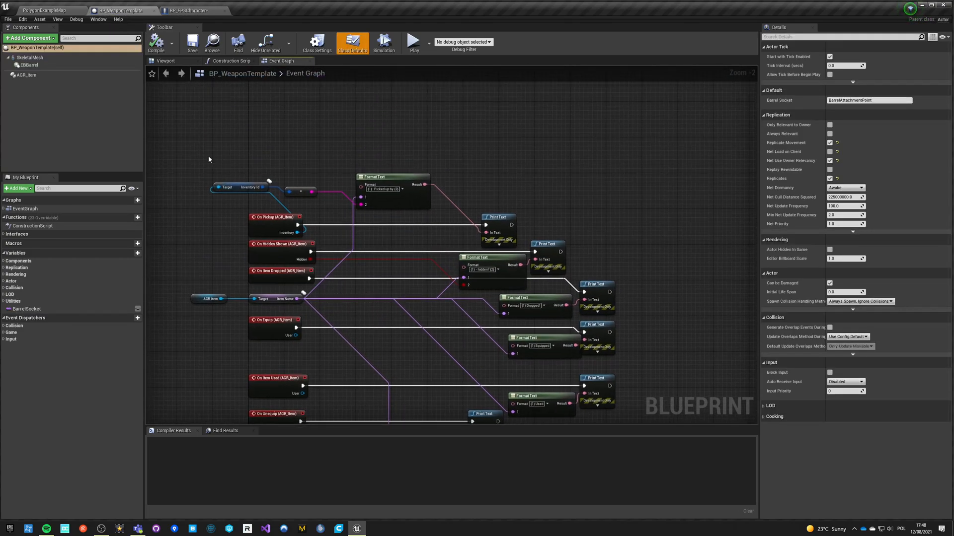
pyautogui.click(274, 217)
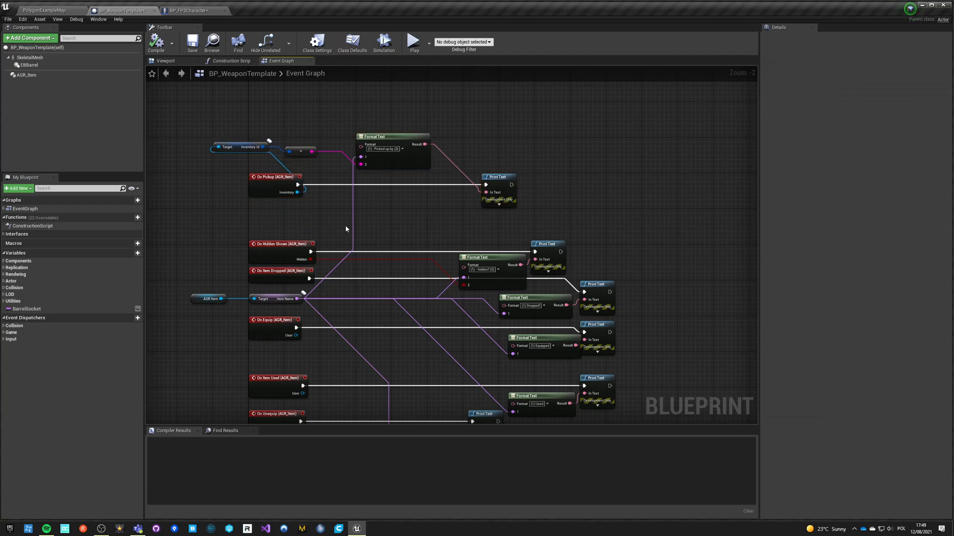
pyautogui.moveTo(346, 199)
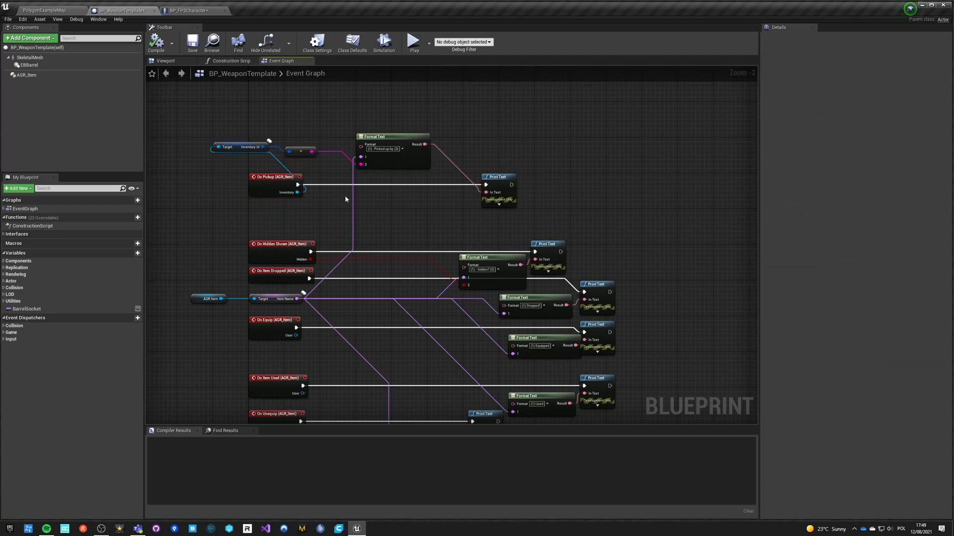
pyautogui.moveTo(346, 128)
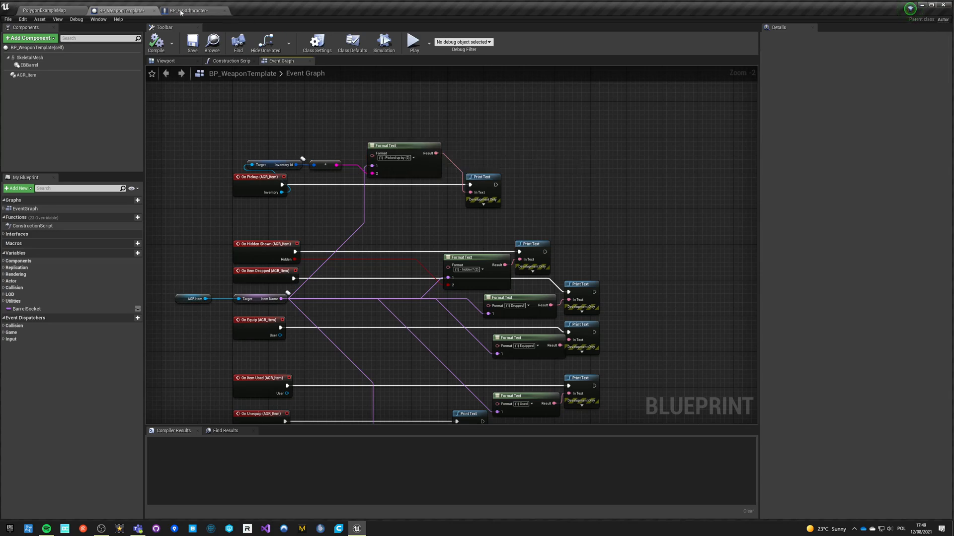
pyautogui.click(185, 10)
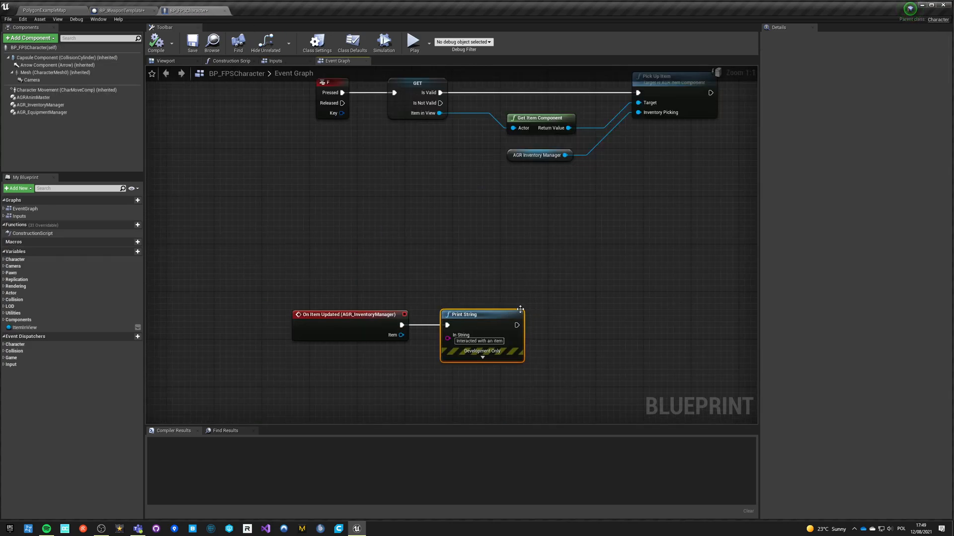
pyautogui.moveTo(384, 340)
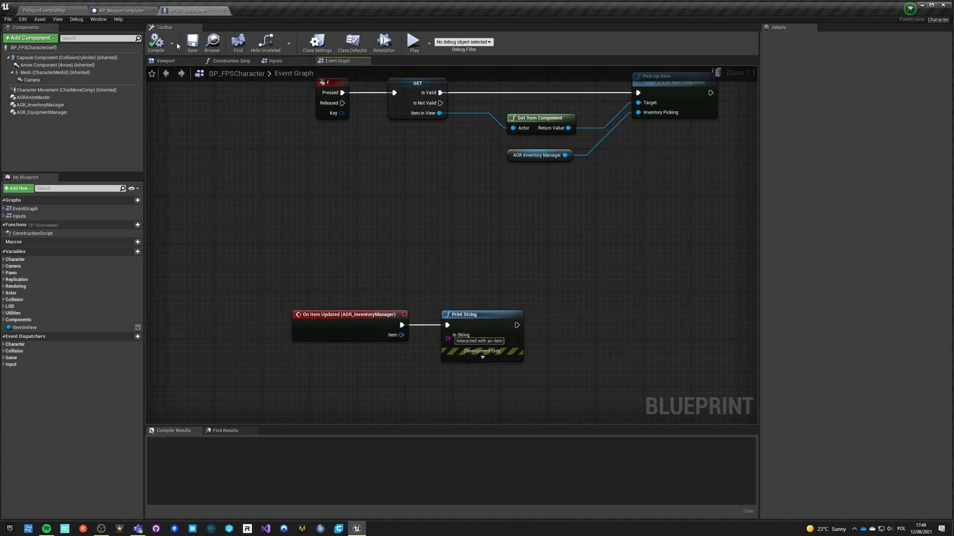
pyautogui.moveTo(101, 23)
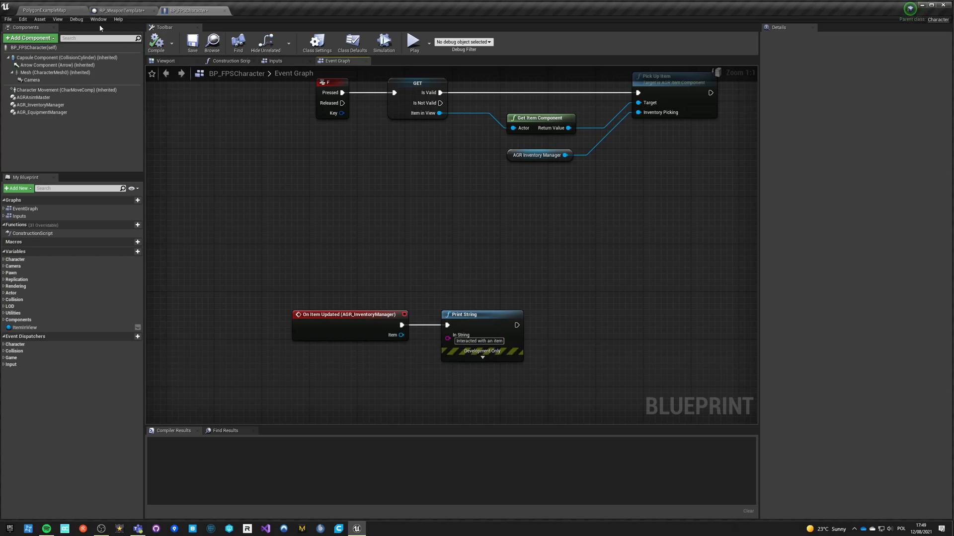
pyautogui.click(109, 8)
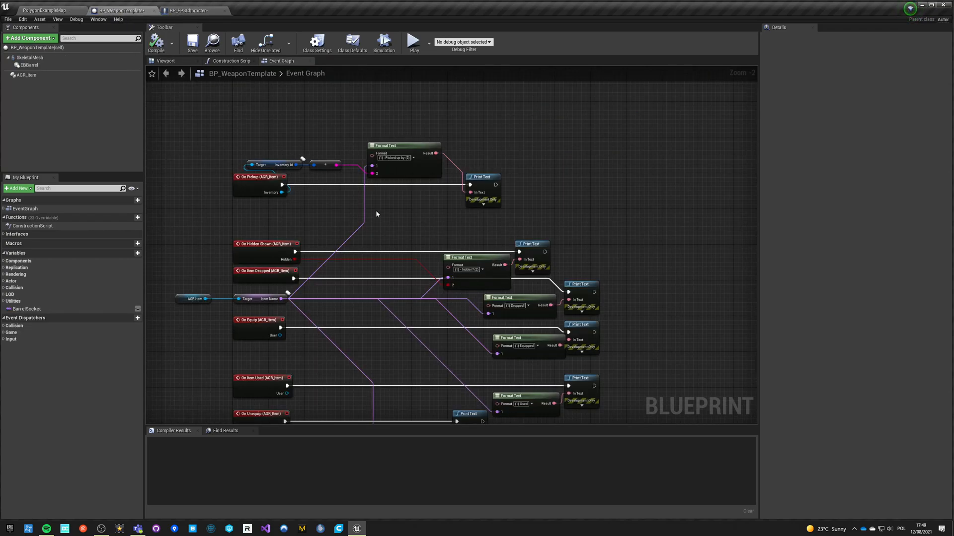
pyautogui.moveTo(34, 7)
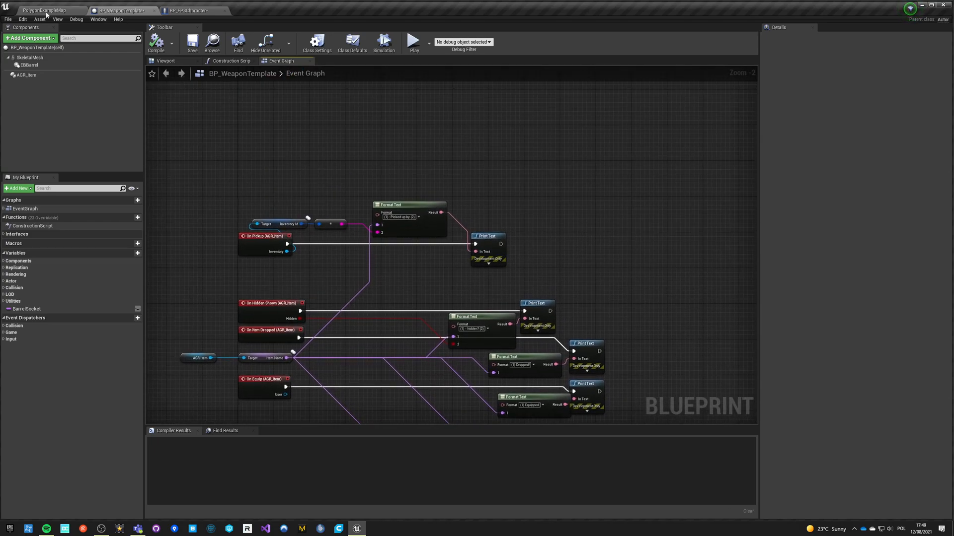
# Run a play-in-editor test printing item interaction messages, then stop it.
pyautogui.click(40, 10)
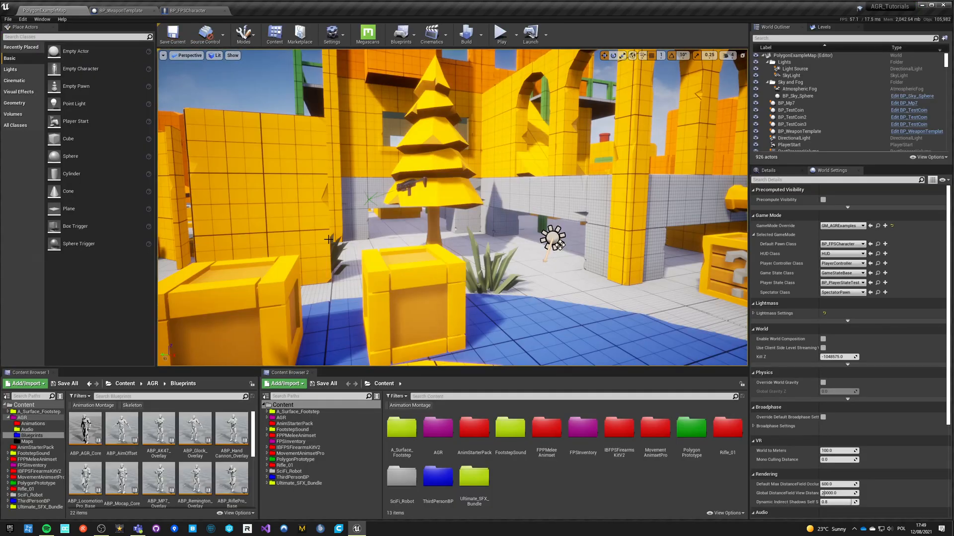
pyautogui.click(501, 32)
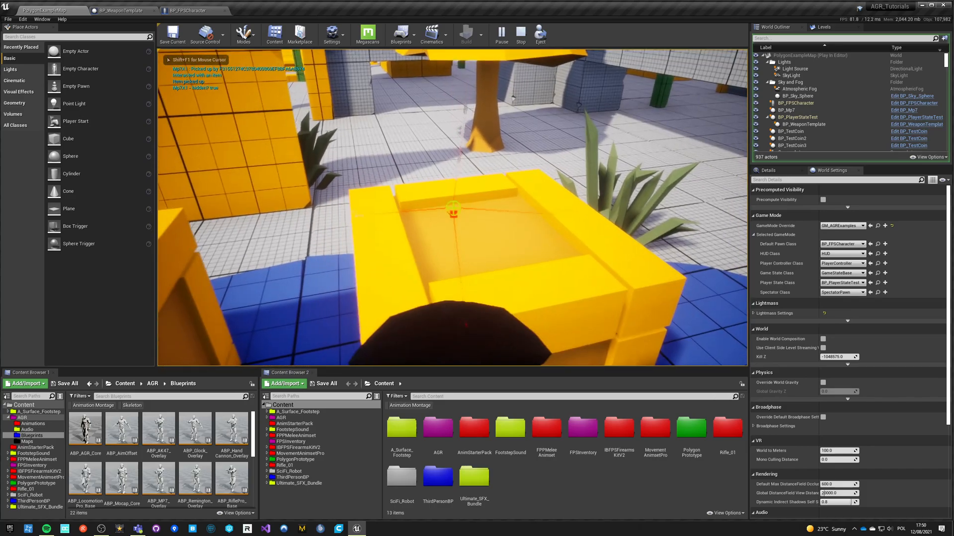
pyautogui.click(520, 31)
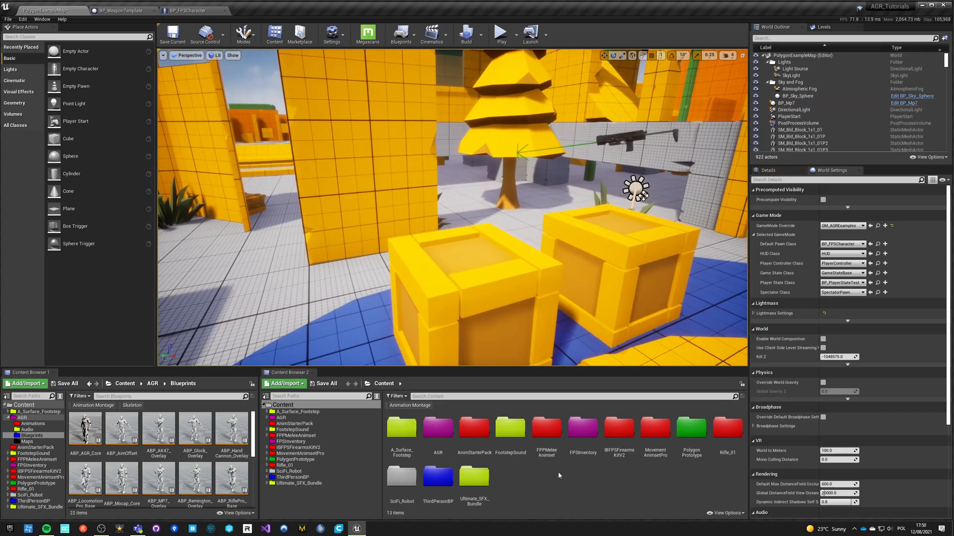
# Place BP_HandCannon from FPSInventory onto the crate and inspect its full Blueprint.
pyautogui.click(576, 428)
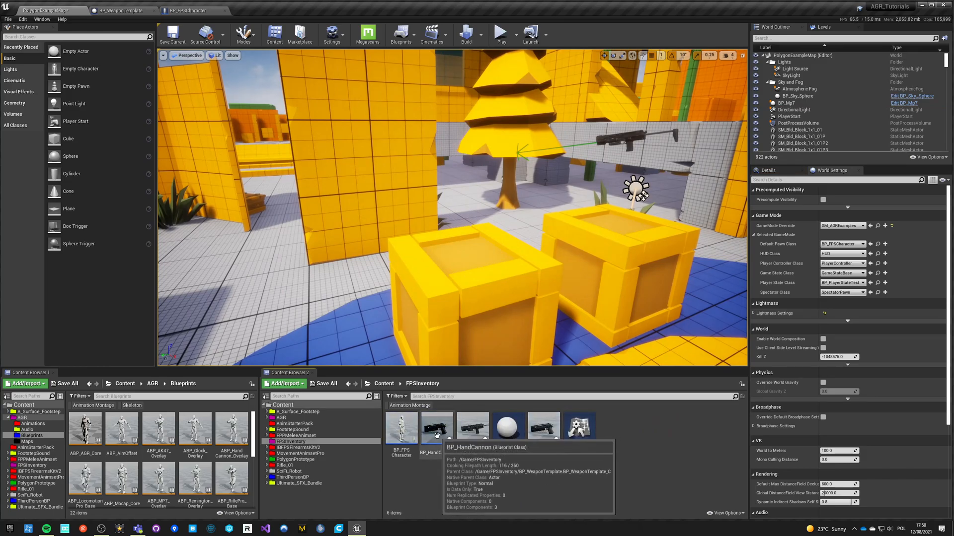
pyautogui.moveTo(437, 426); pyautogui.dragTo(481, 246)
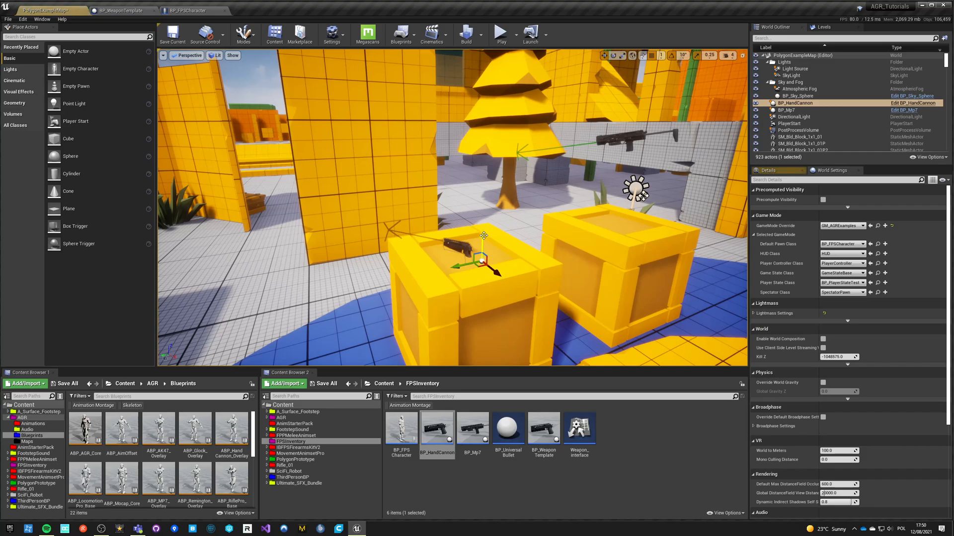
pyautogui.click(175, 35)
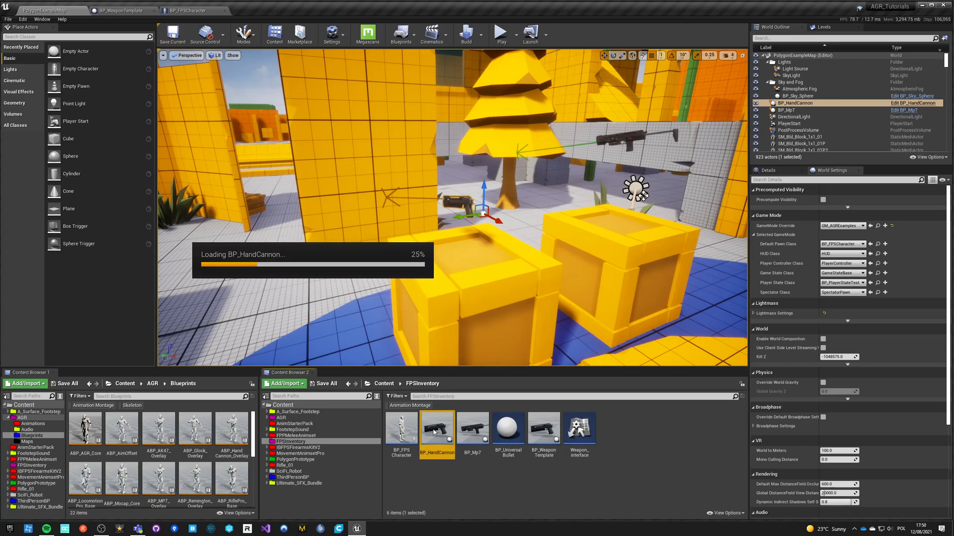
pyautogui.doubleClick(437, 430)
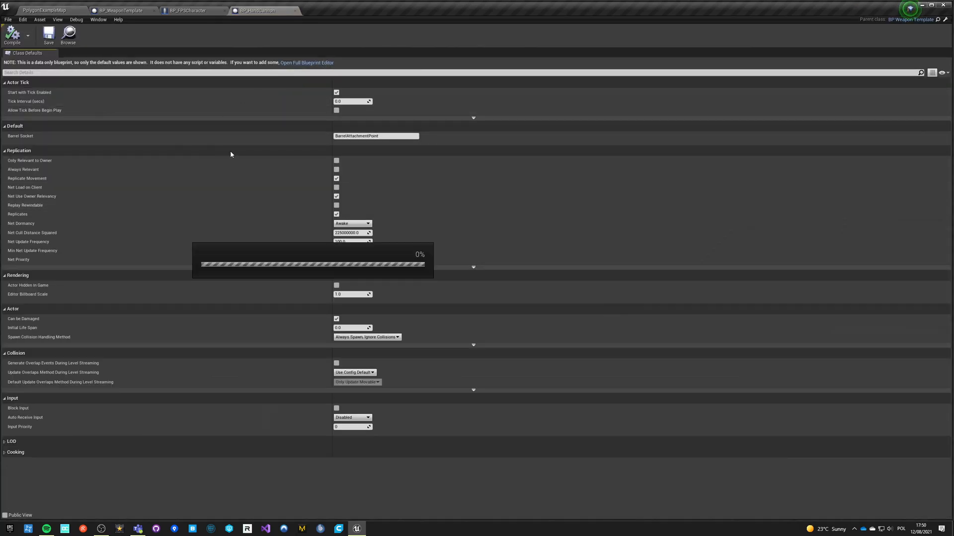
pyautogui.click(306, 62)
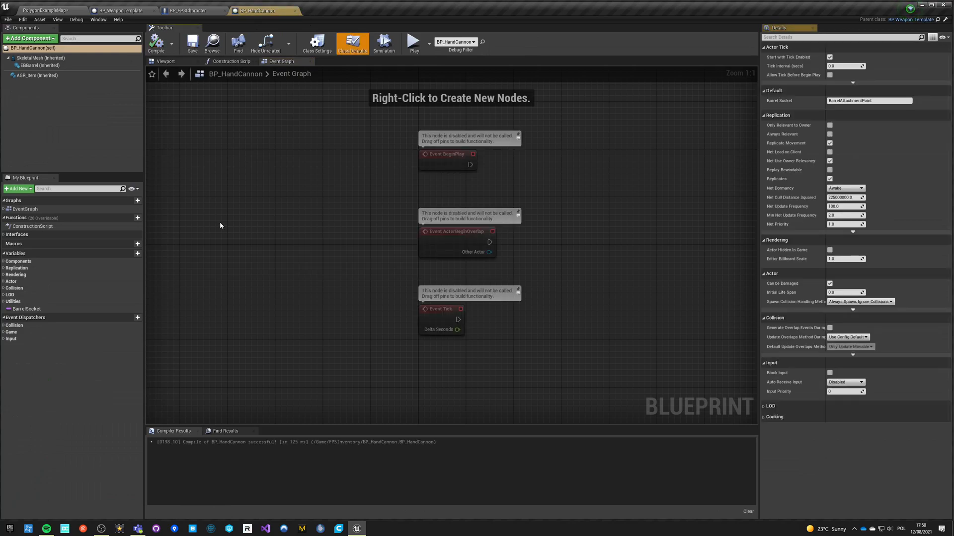
pyautogui.click(28, 76)
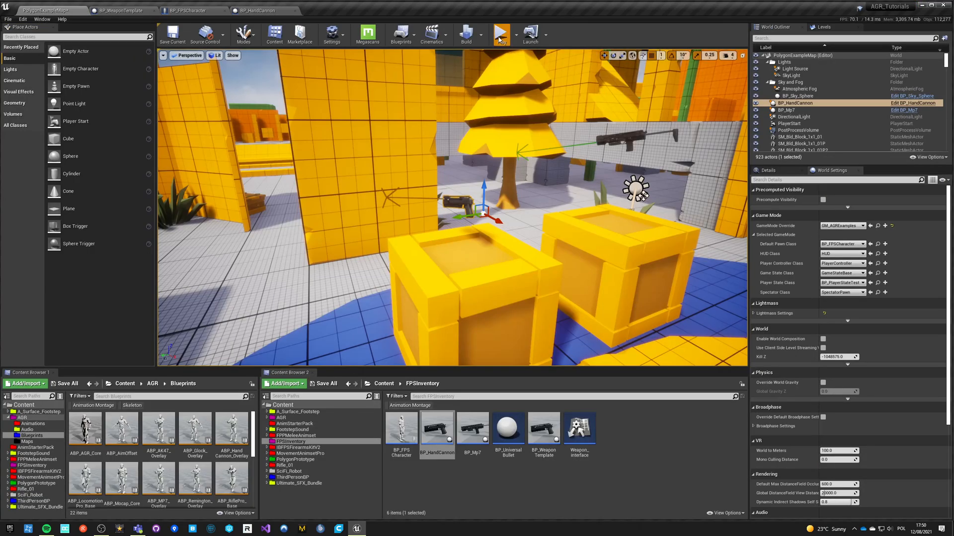
pyautogui.click(501, 32)
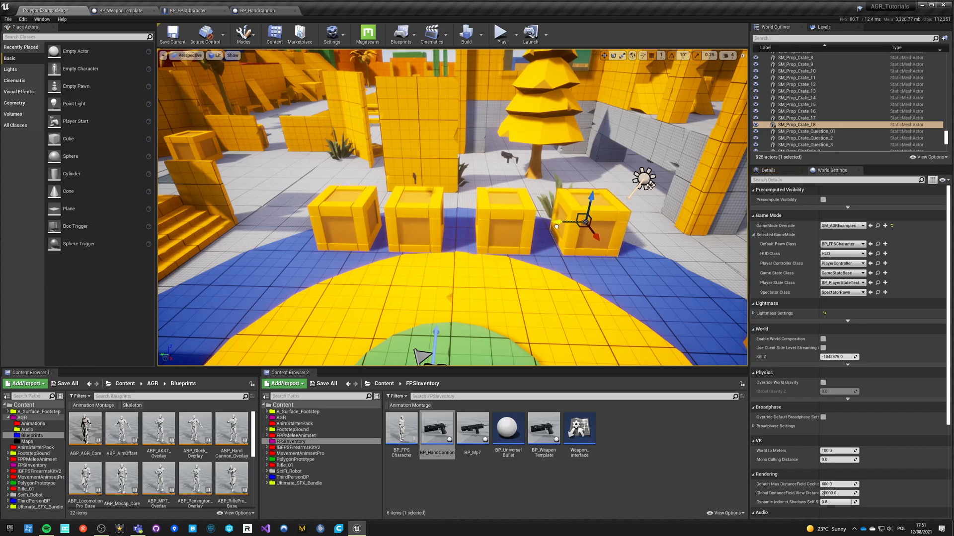
pyautogui.moveTo(542, 430)
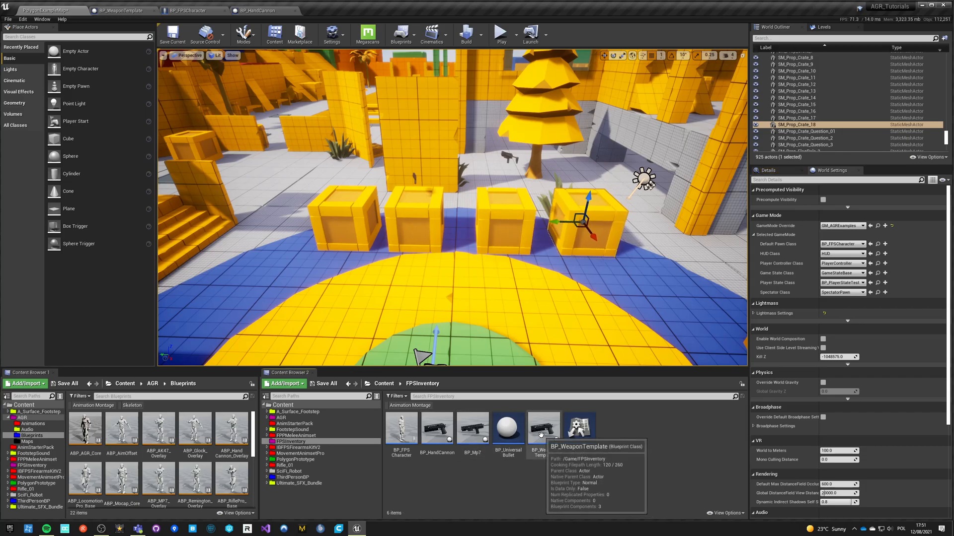
# Create BP_Ak47 in FPSInventory and assign PA_AK47 as the AK47 skeletal mesh's physics asset.
pyautogui.click(578, 427)
pyautogui.write('BP_Ak47')
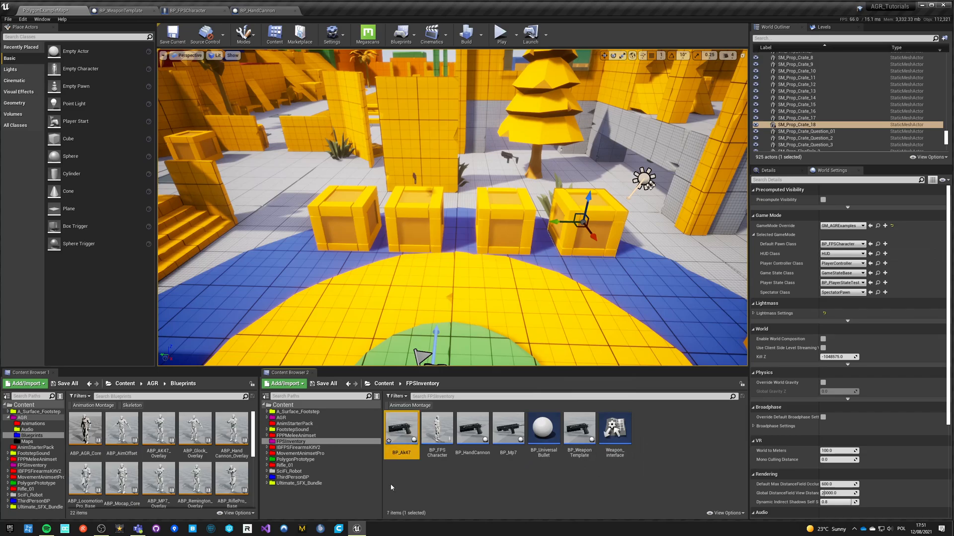
pyautogui.doubleClick(401, 428)
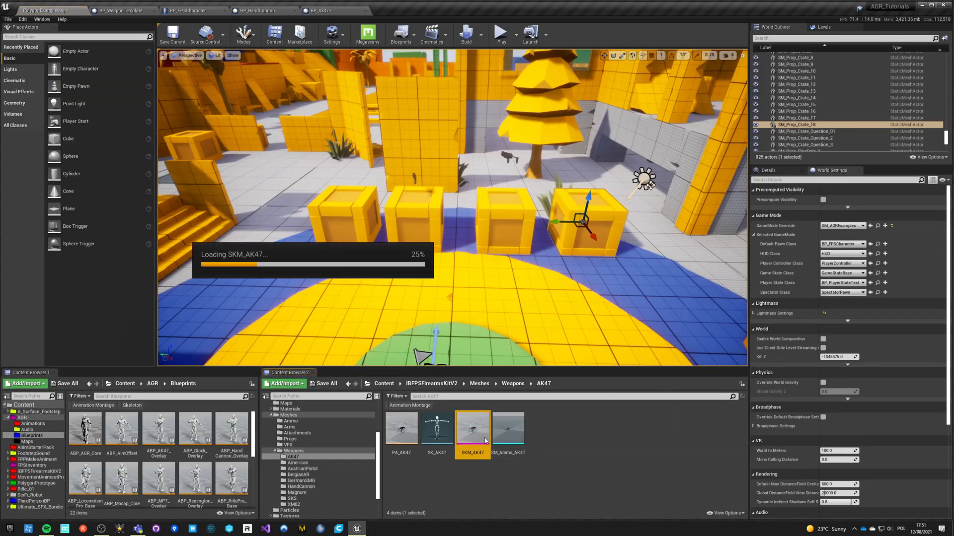
pyautogui.doubleClick(473, 428)
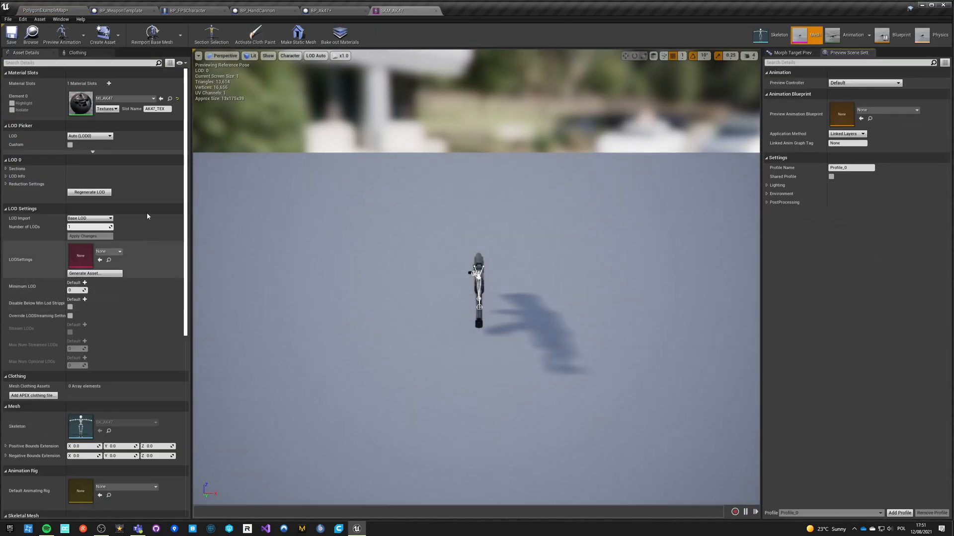
pyautogui.scroll(-3)
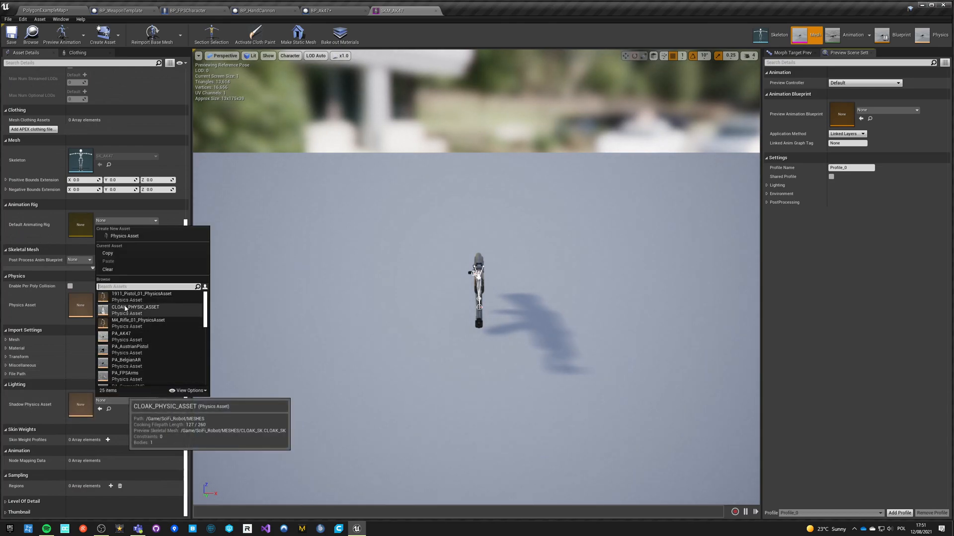
pyautogui.write('ak')
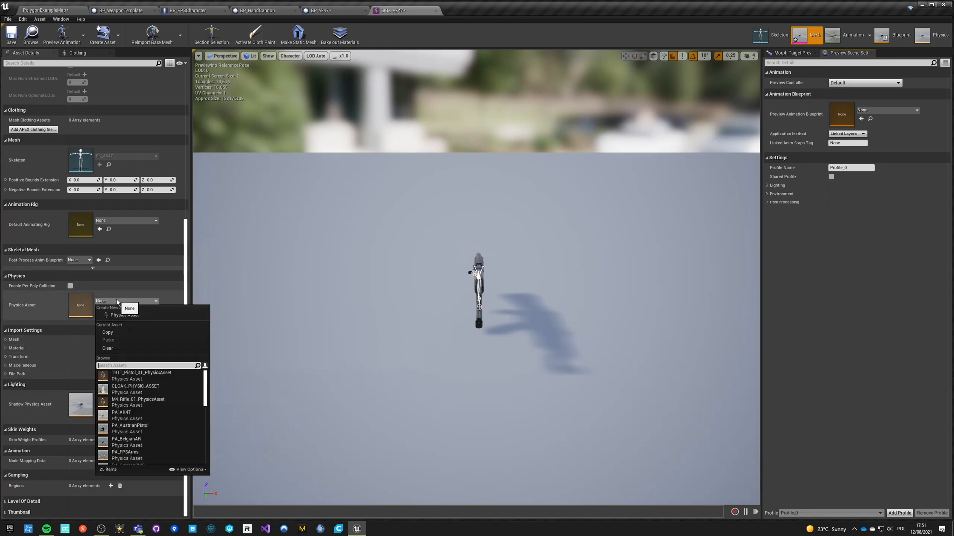
pyautogui.write('ak')
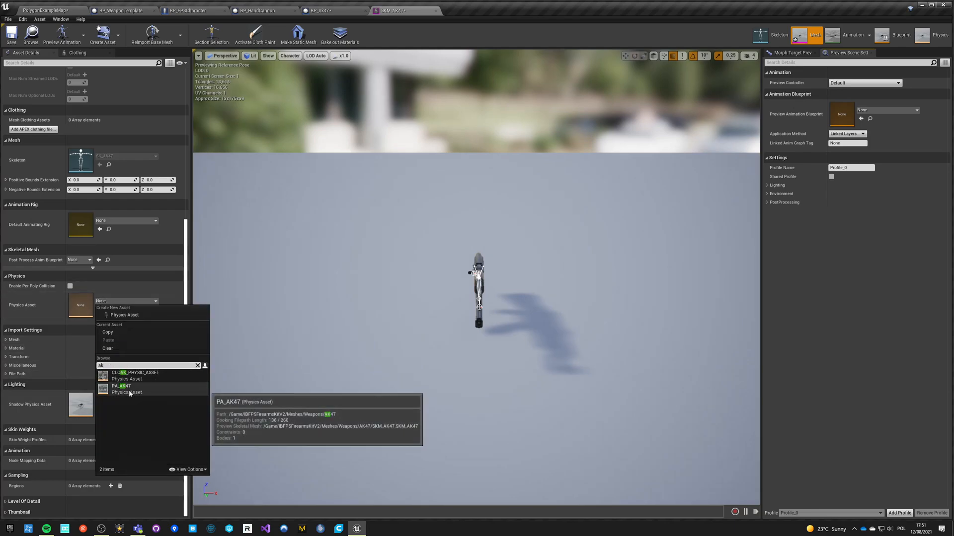
pyautogui.click(122, 389)
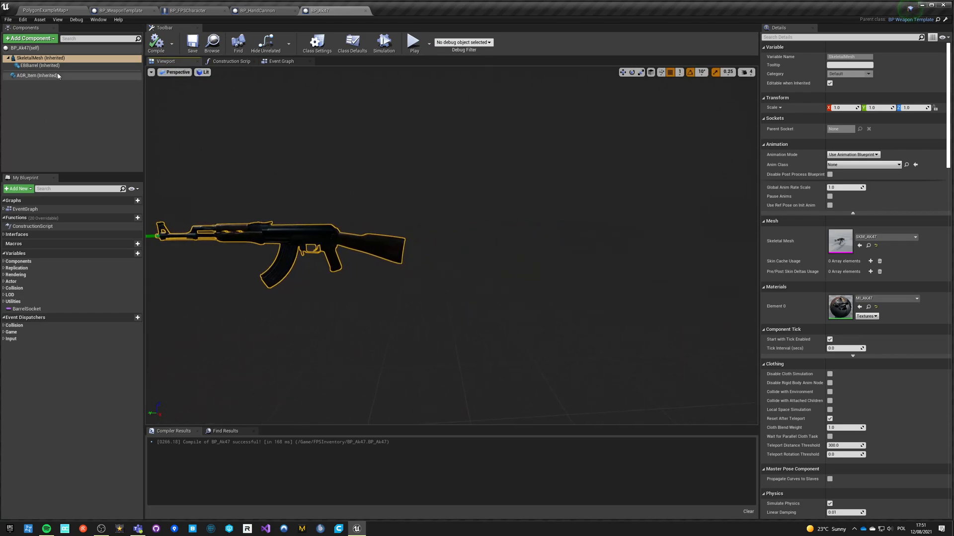
# Tag BP_Ak47's AGR_Item as an Item.Weapon.Primary slot.
pyautogui.click(29, 75)
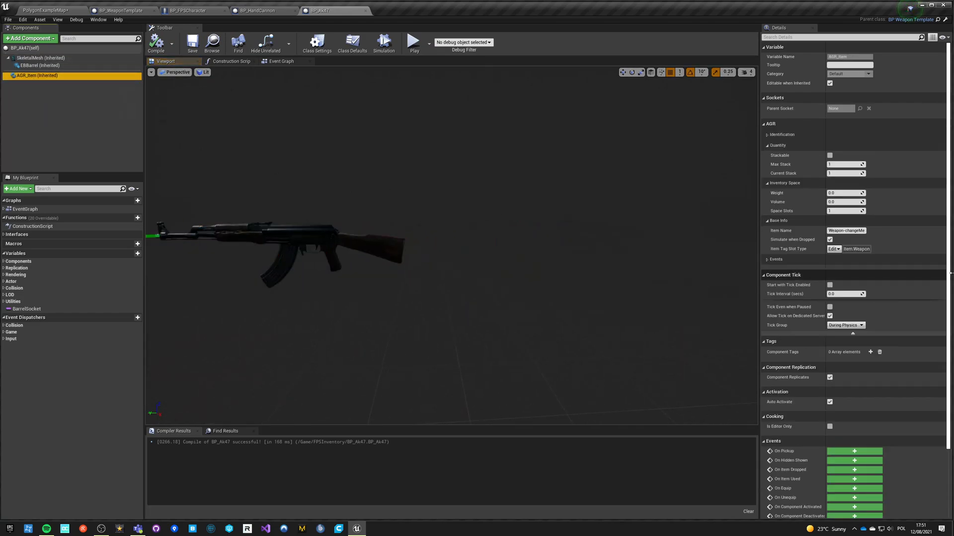
pyautogui.click(832, 249)
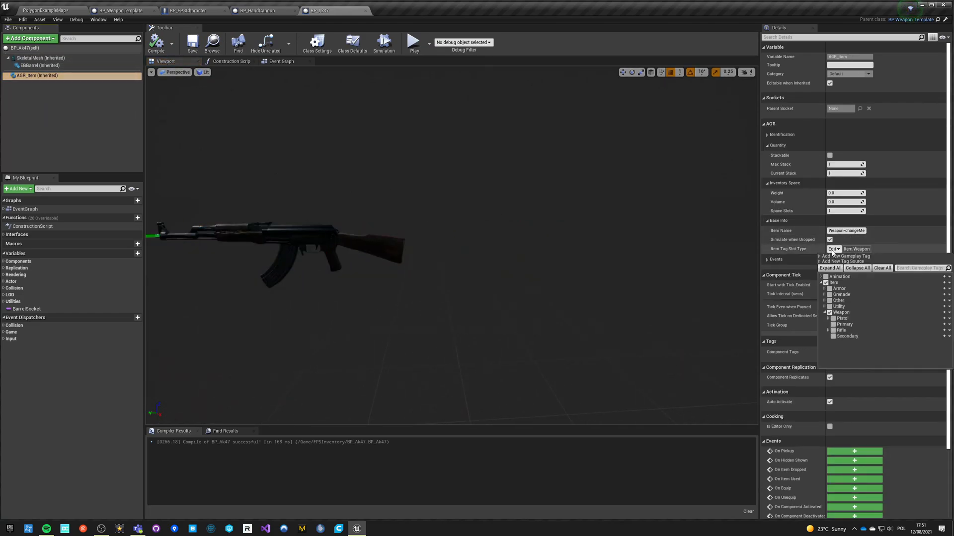
pyautogui.click(845, 324)
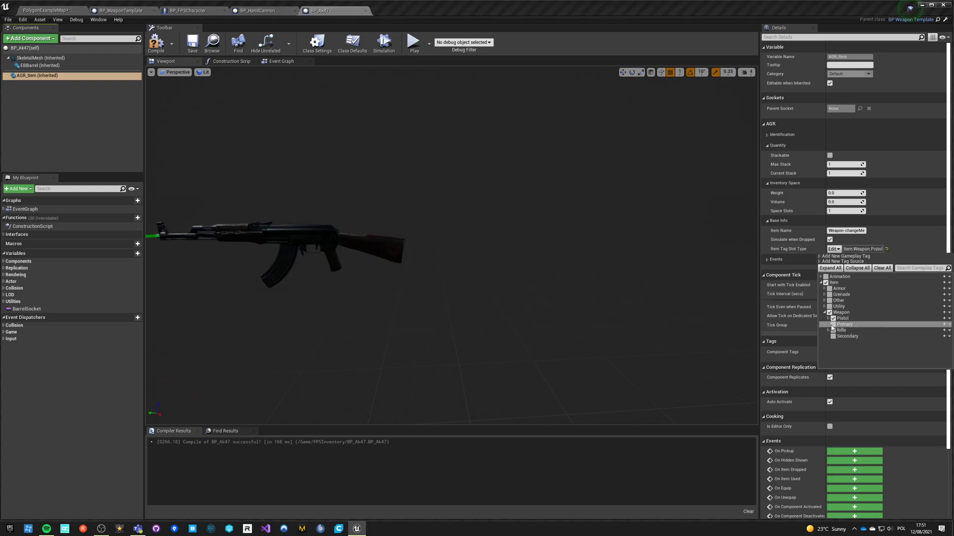
pyautogui.click(832, 324)
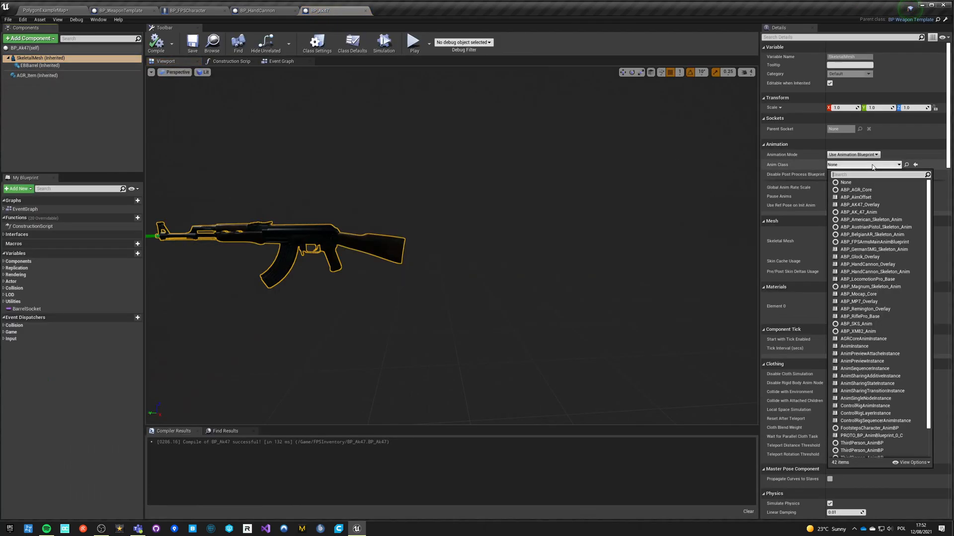
# Set the AK47 mesh's Anim Class to ABP_AK_47_Anim and return to the level.
pyautogui.write('AK')
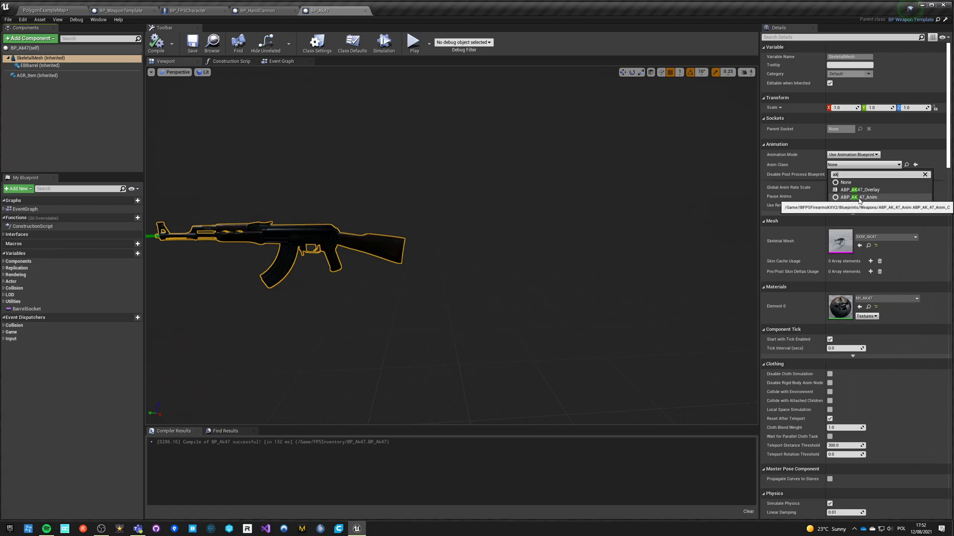
pyautogui.click(861, 197)
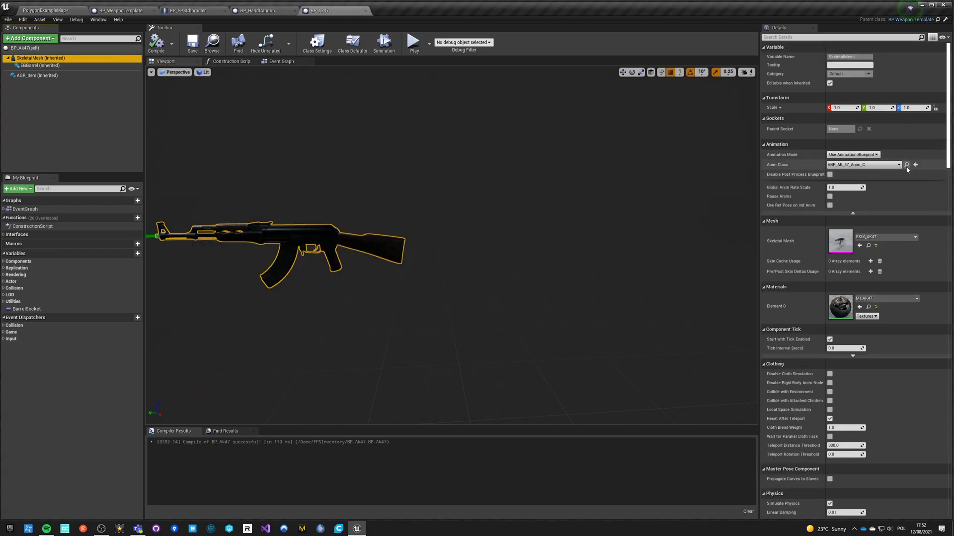
pyautogui.click(40, 11)
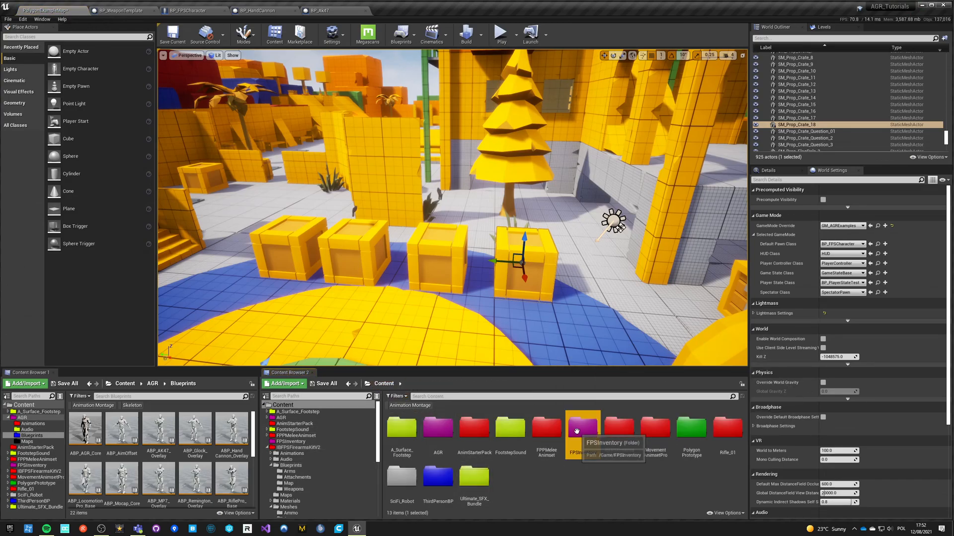
# Inspect BP_Mp7's AGR_Item component in the full editor, then return to the level map.
pyautogui.doubleClick(580, 427)
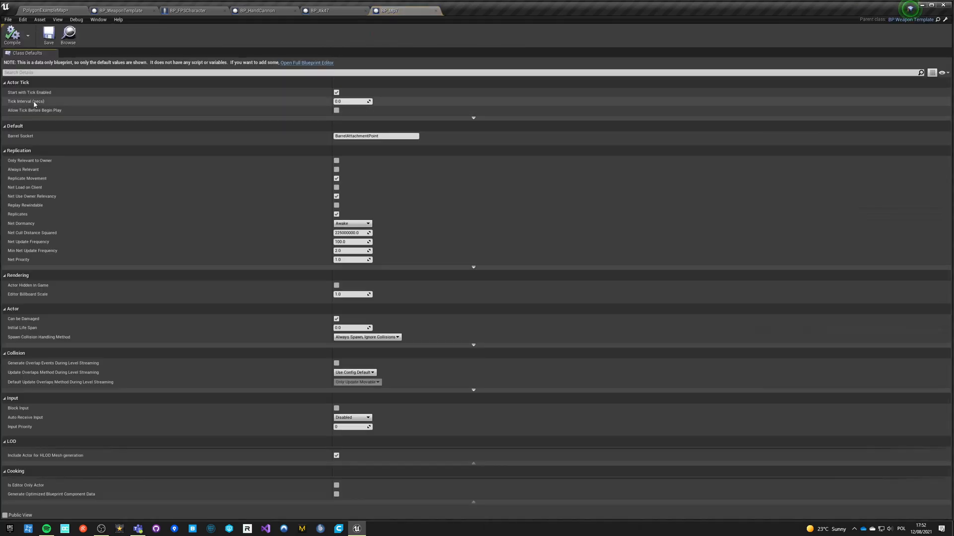
pyautogui.click(306, 62)
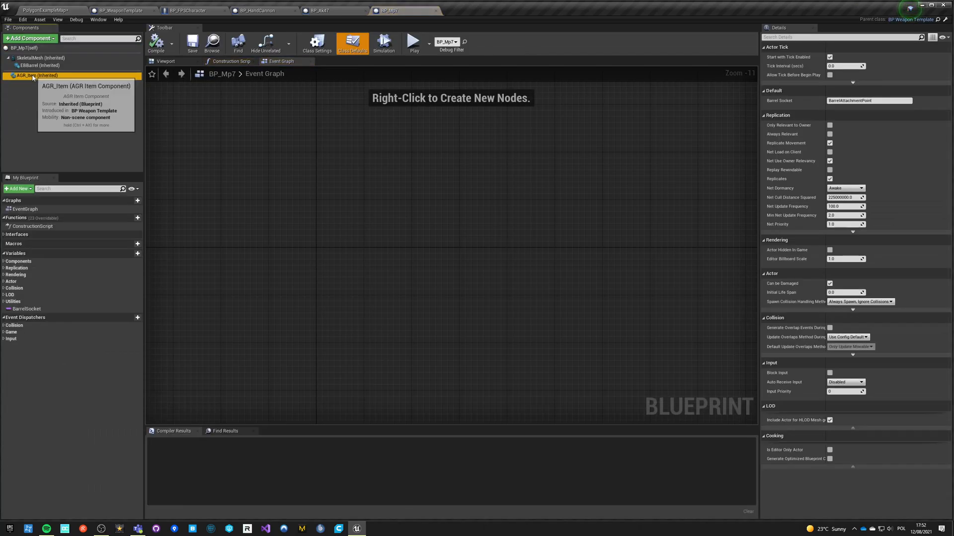
pyautogui.click(31, 75)
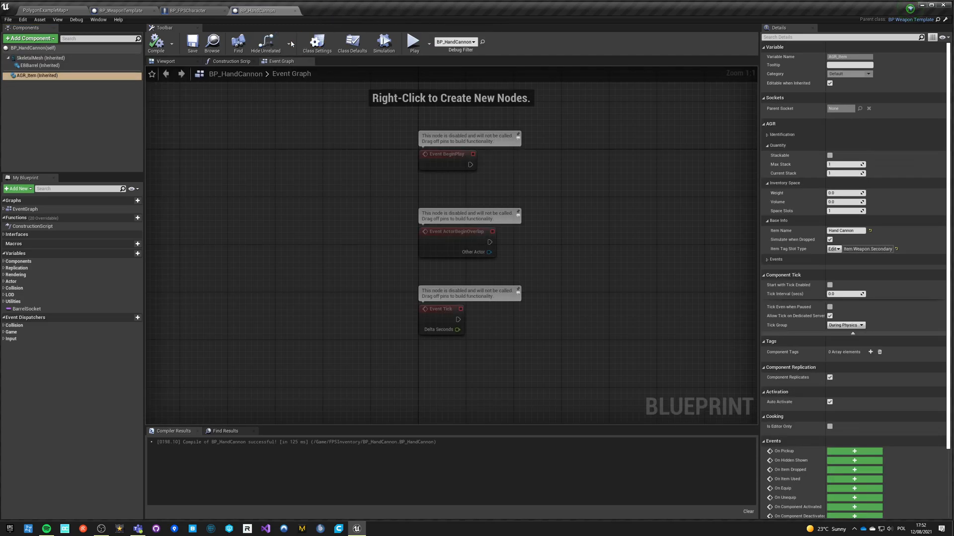
pyautogui.click(187, 10)
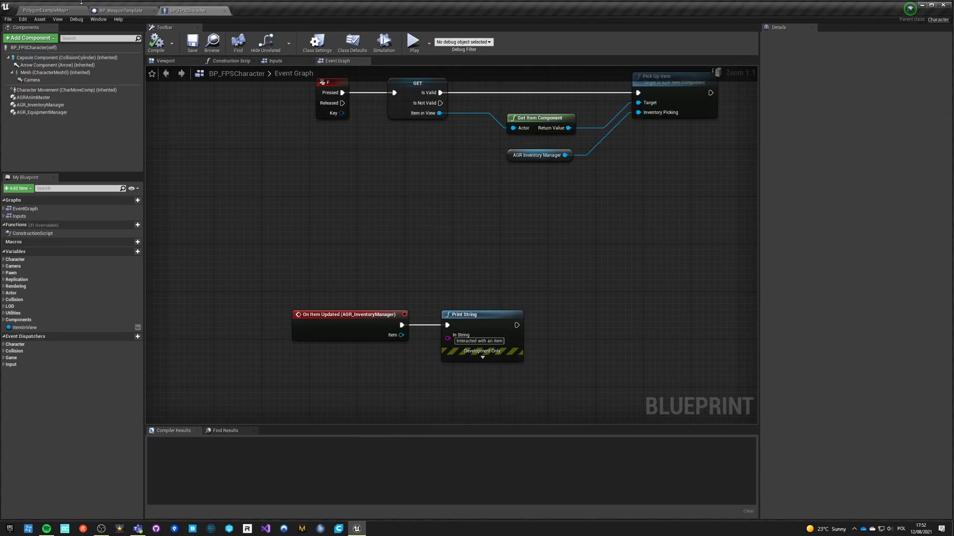
pyautogui.click(40, 10)
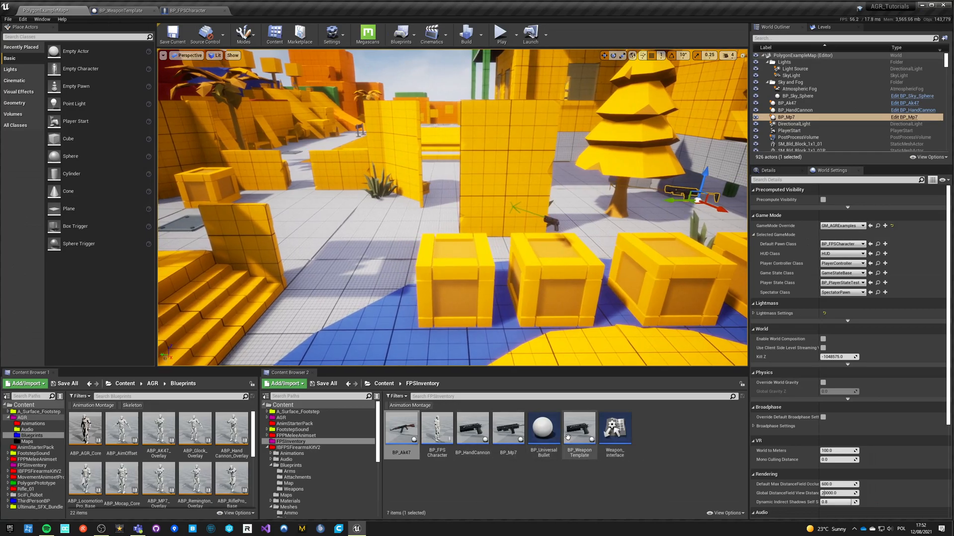
# Duplicate BP_HandCannon as BP_Glock17 and give it the Austrian pistol skeletal mesh and animation class.
pyautogui.rightClick(579, 429)
pyautogui.write('BP_Glock')
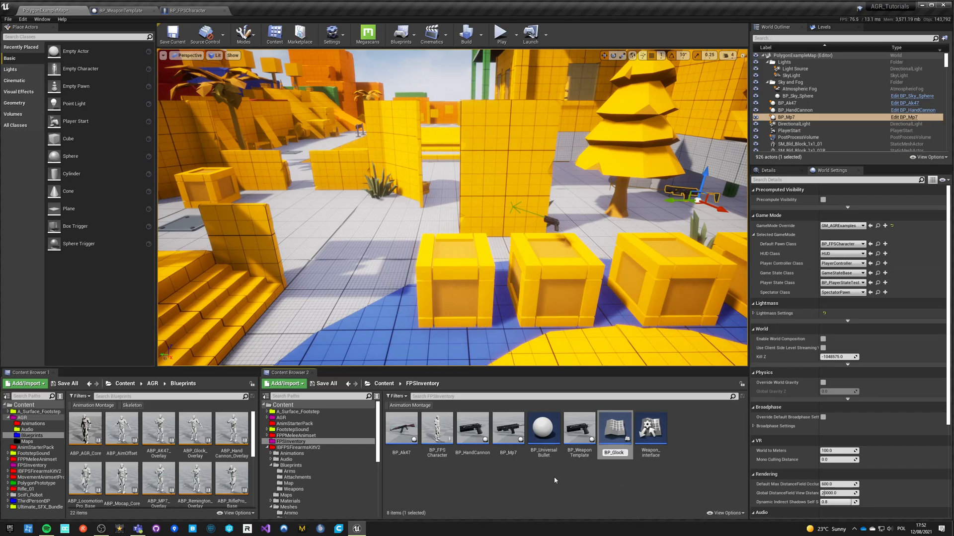
pyautogui.moveTo(471, 428)
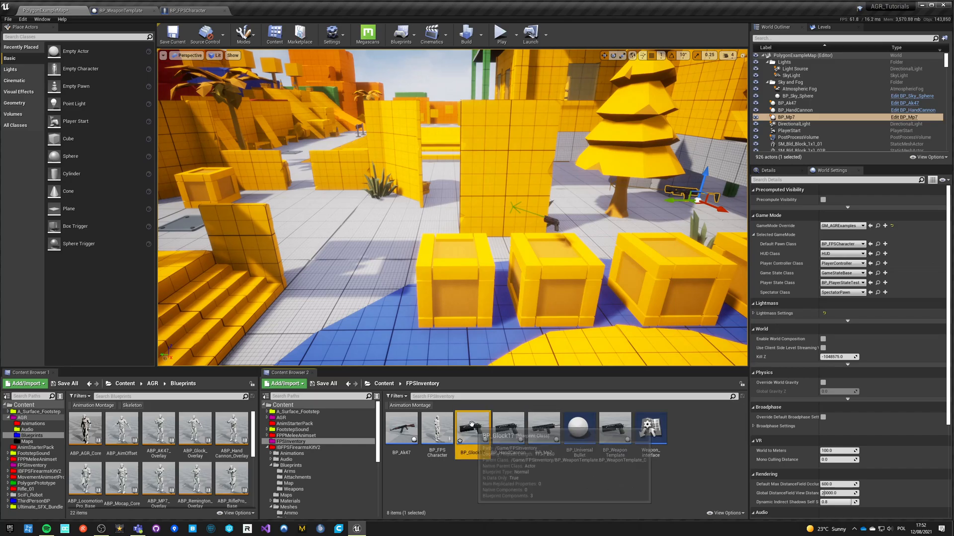
pyautogui.doubleClick(472, 428)
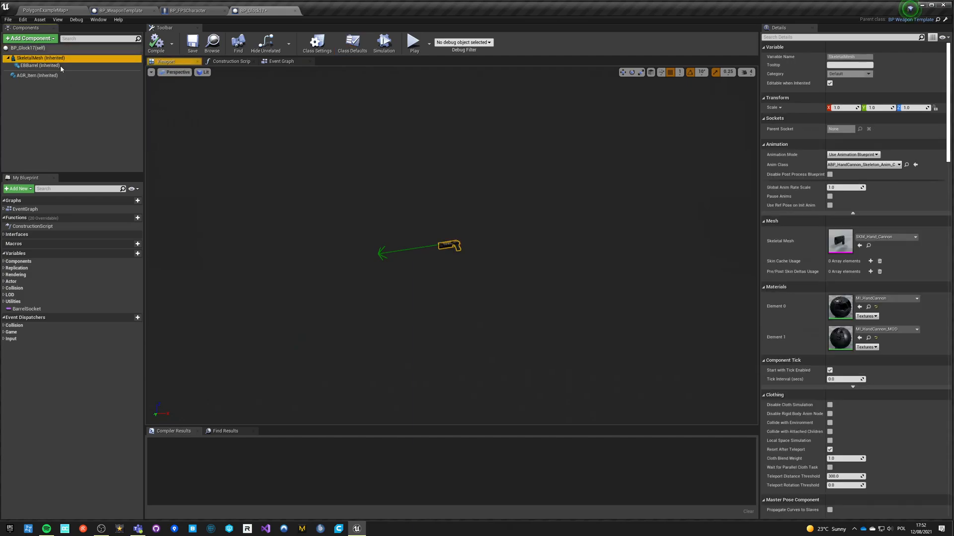
pyautogui.click(914, 237)
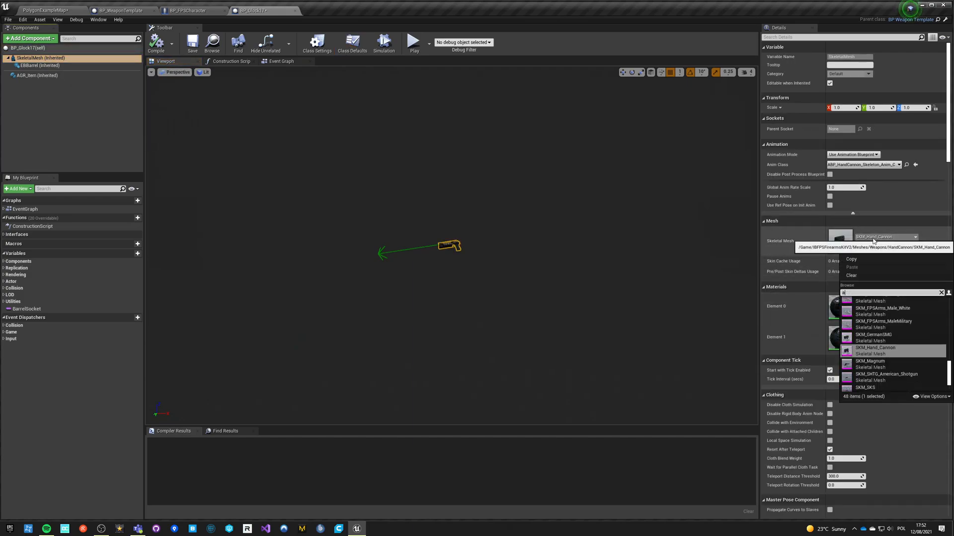
pyautogui.click(874, 348)
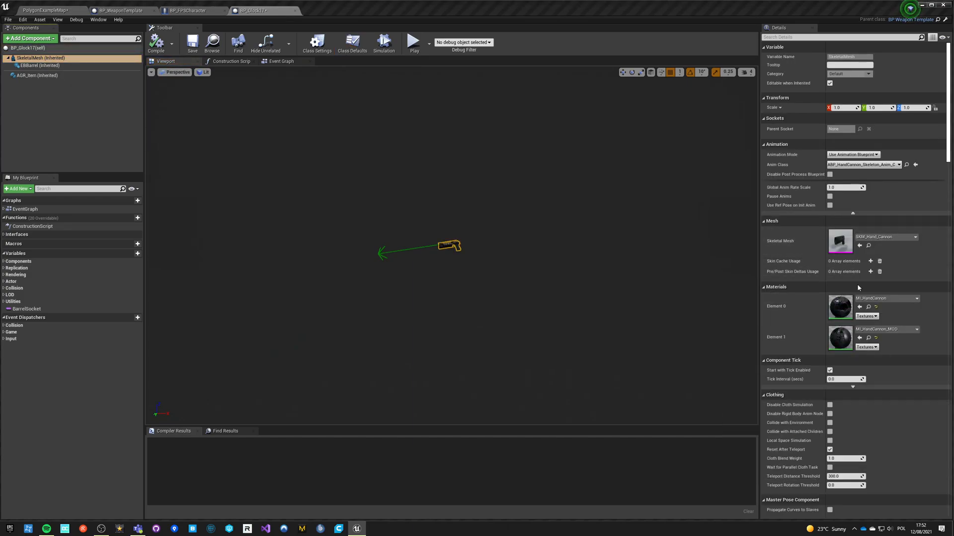
pyautogui.click(864, 165)
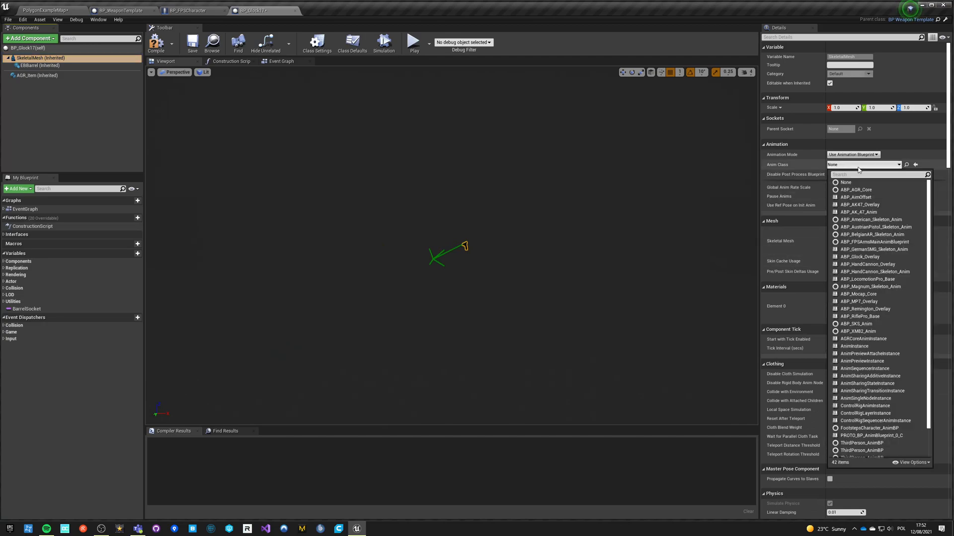
pyautogui.write('austrian')
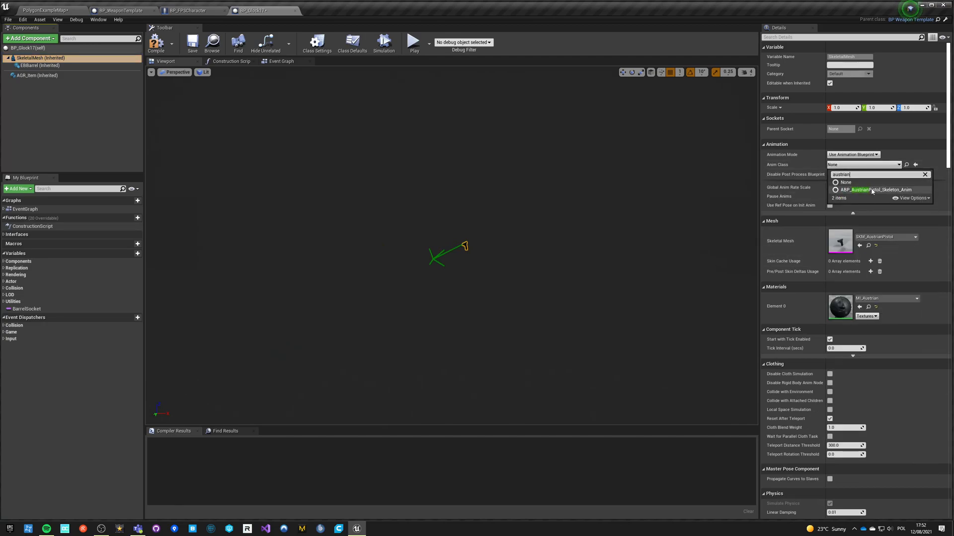
pyautogui.click(871, 190)
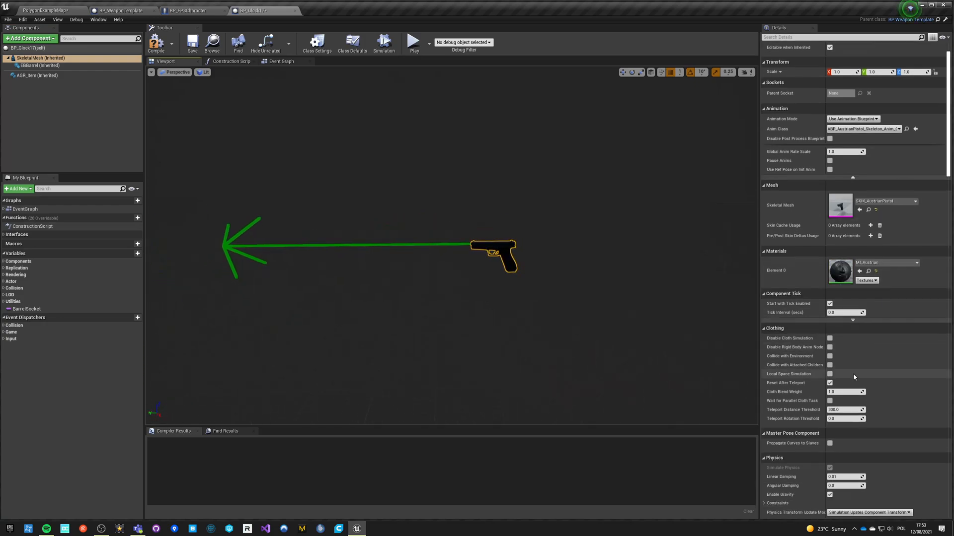
# Name the AGR item Glock17 with the Secondary weapon slot tag, then return to the level.
pyautogui.click(38, 75)
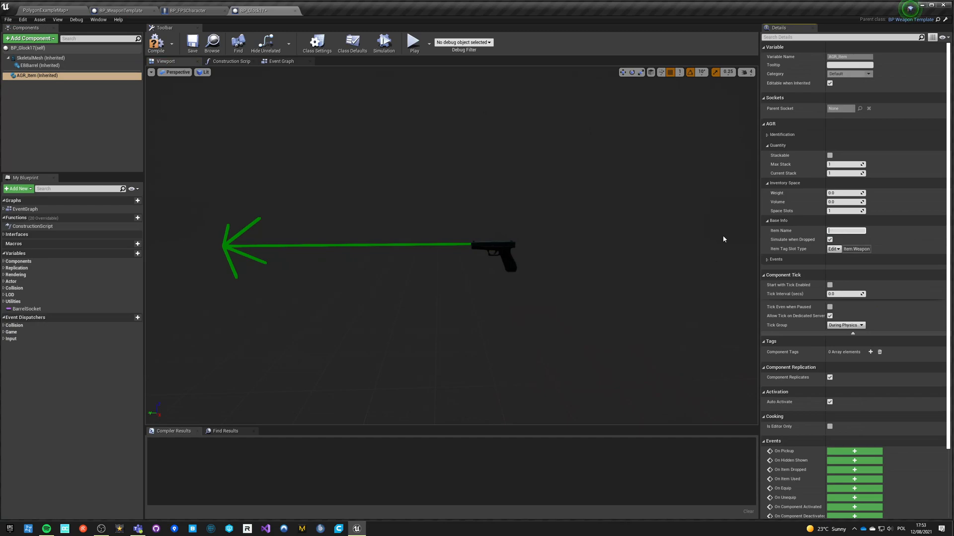
pyautogui.write('Glock17')
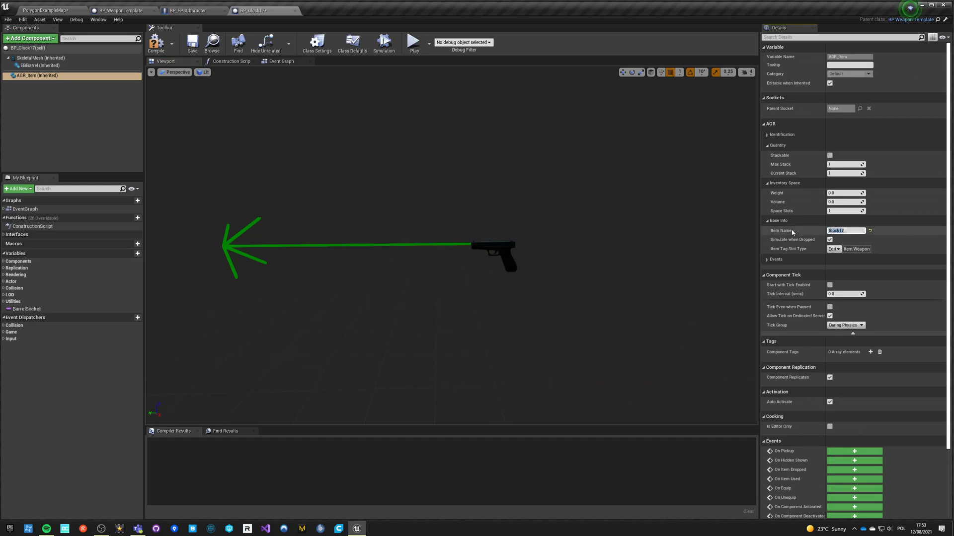
pyautogui.click(830, 248)
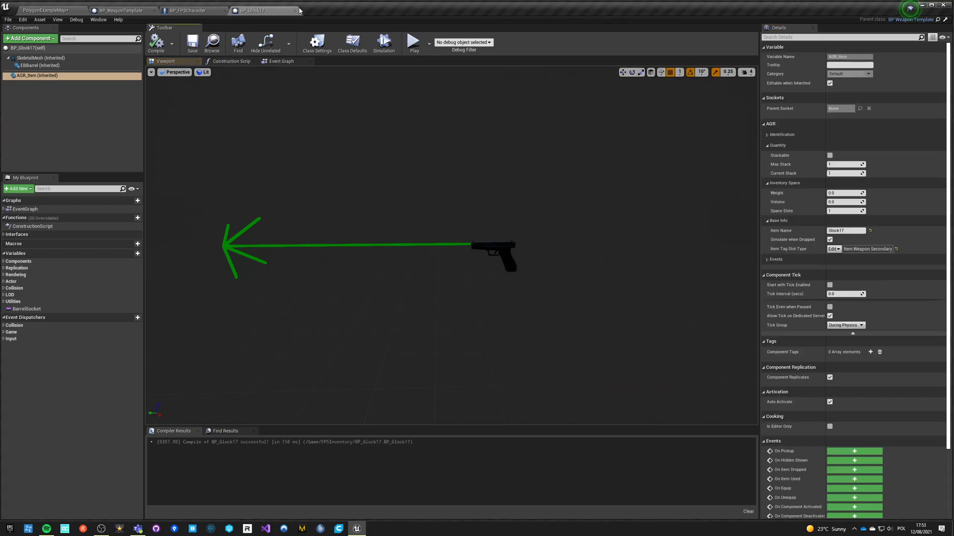
pyautogui.click(44, 8)
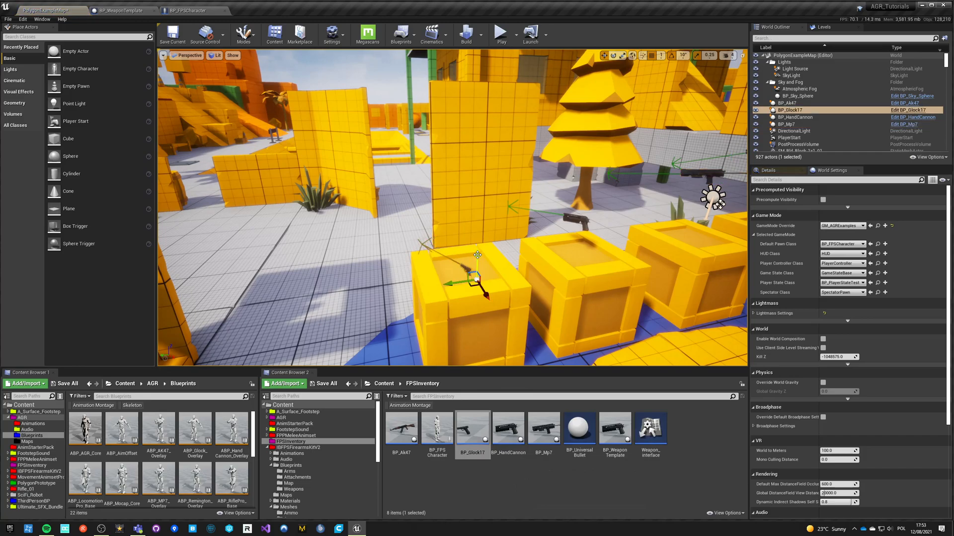
# Run a brief play test showing the Glock pickup on the crate, then return to the map.
pyautogui.click(501, 31)
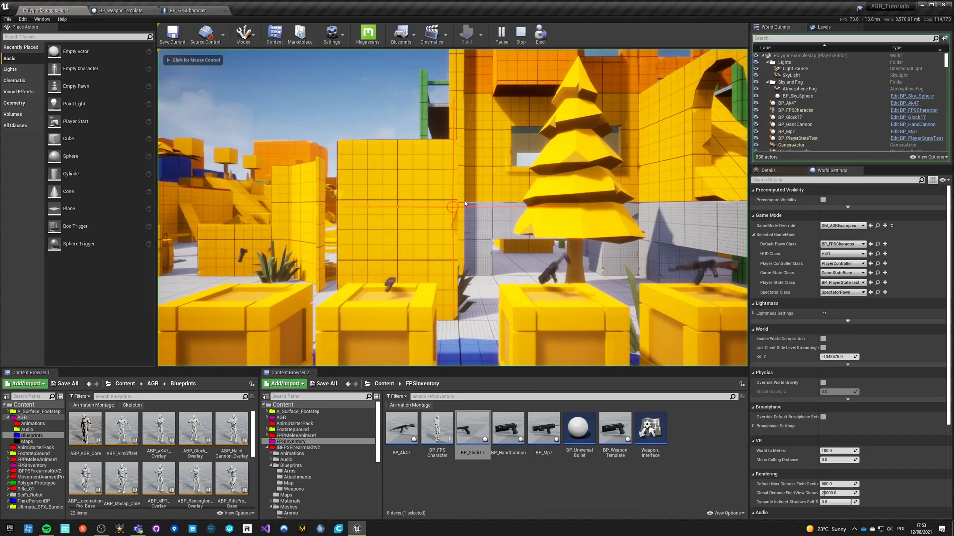
pyautogui.click(520, 31)
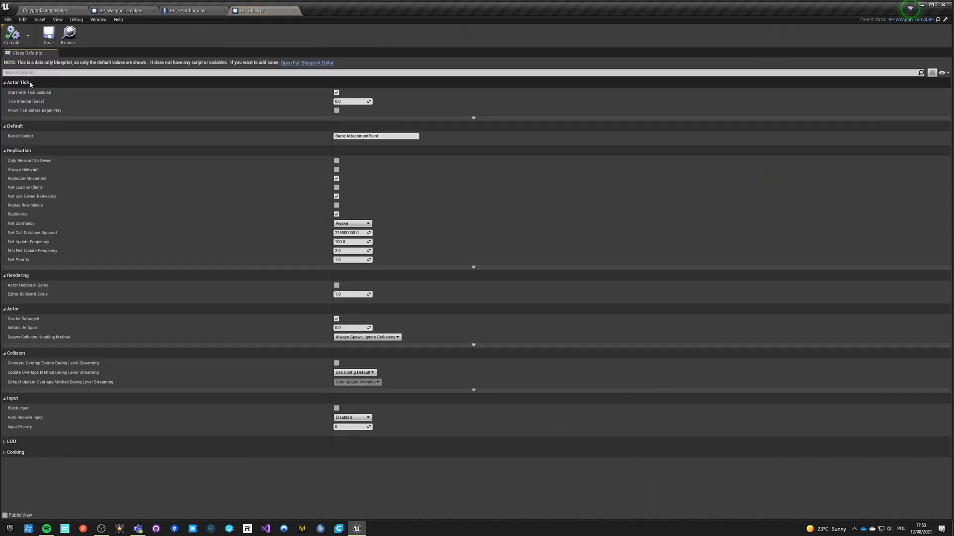
pyautogui.click(306, 62)
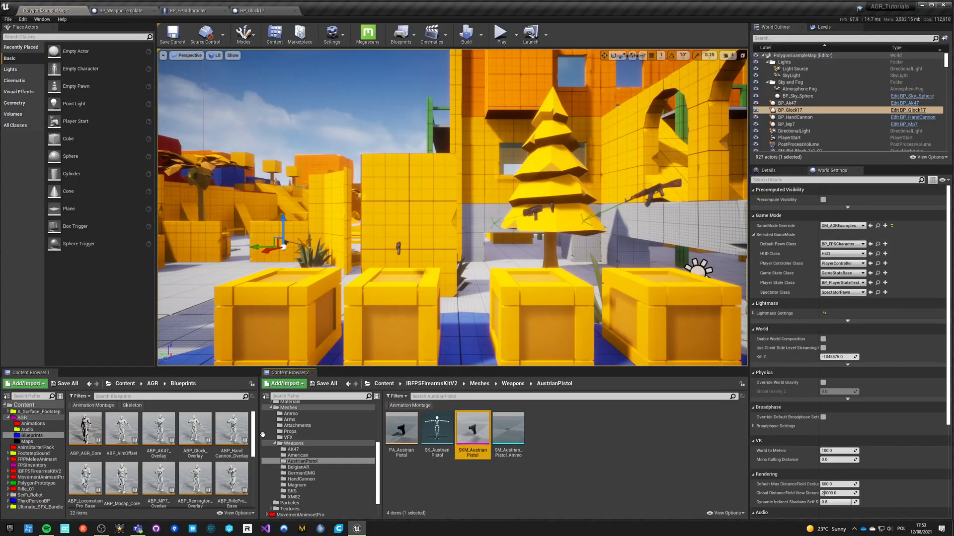
# Assign PA_AustrianPistol as the SKM_AustrianPistol physics and shadow physics asset, then go back to the map.
pyautogui.doubleClick(473, 429)
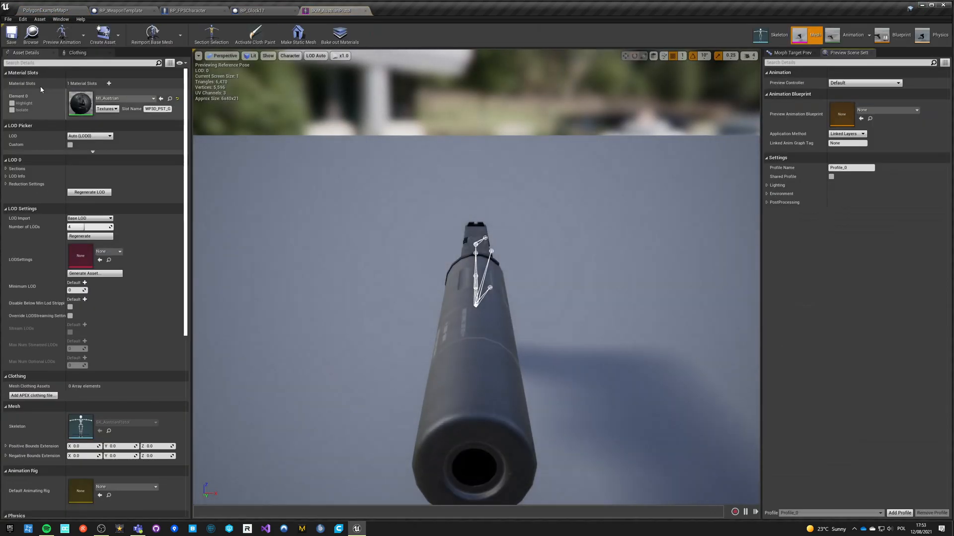
pyautogui.click(155, 415)
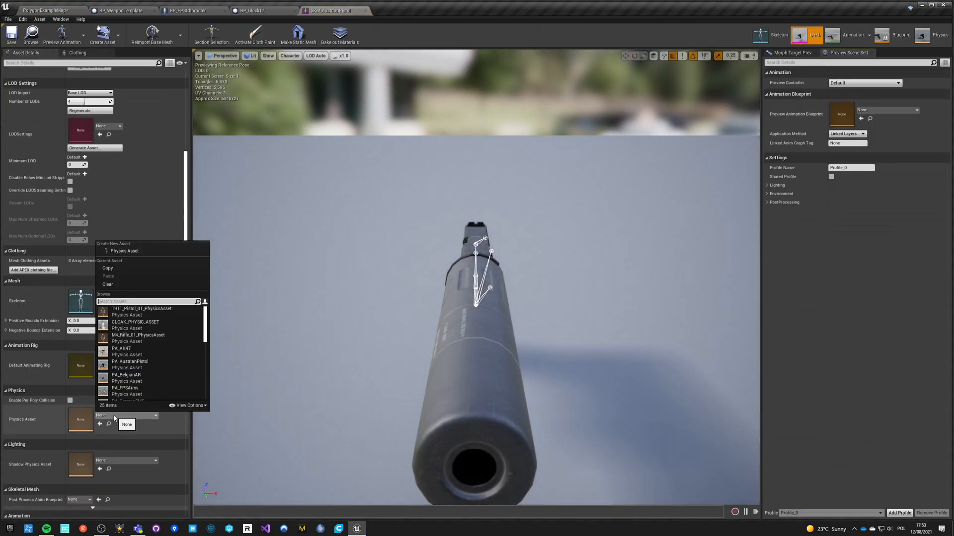
pyautogui.write('austri')
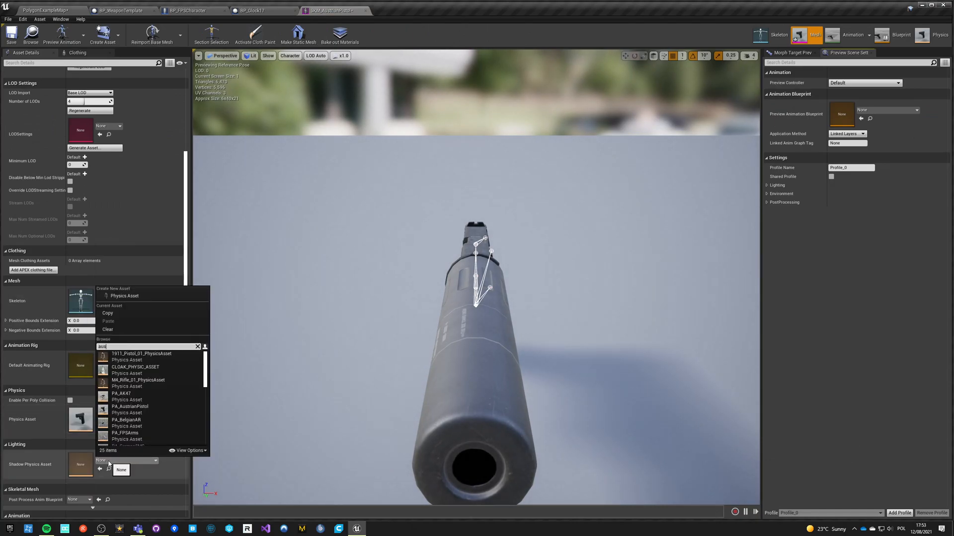
pyautogui.click(130, 406)
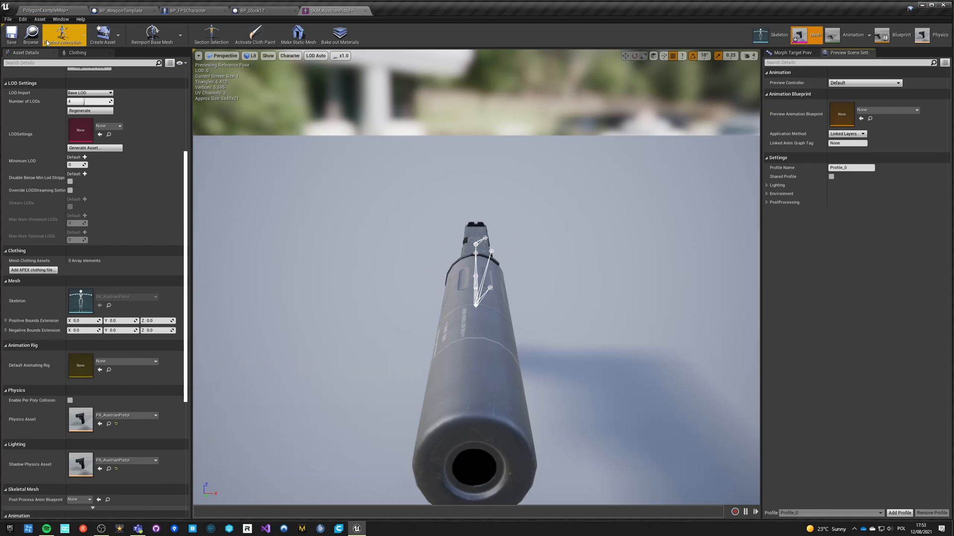
pyautogui.click(257, 11)
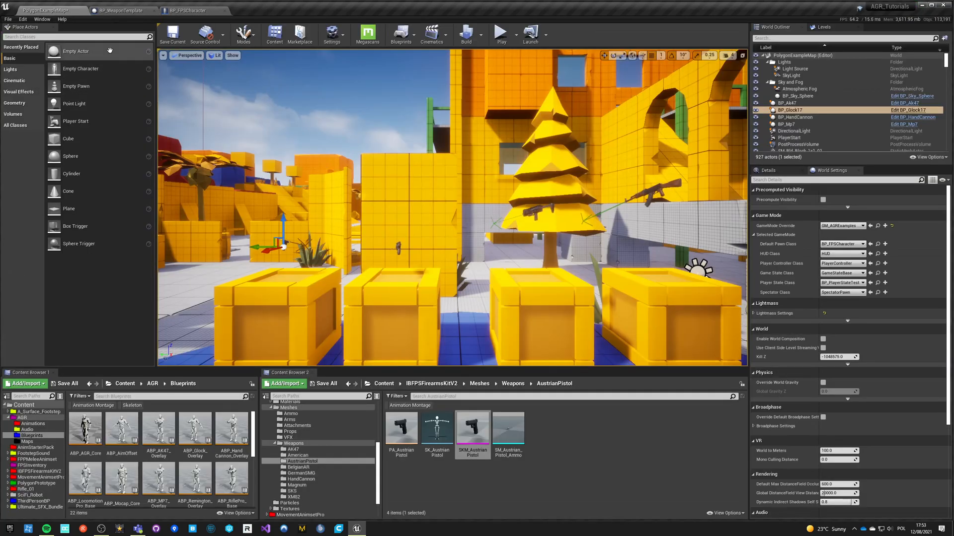
# Navigate the second content browser back to the root Content folder.
pyautogui.click(173, 33)
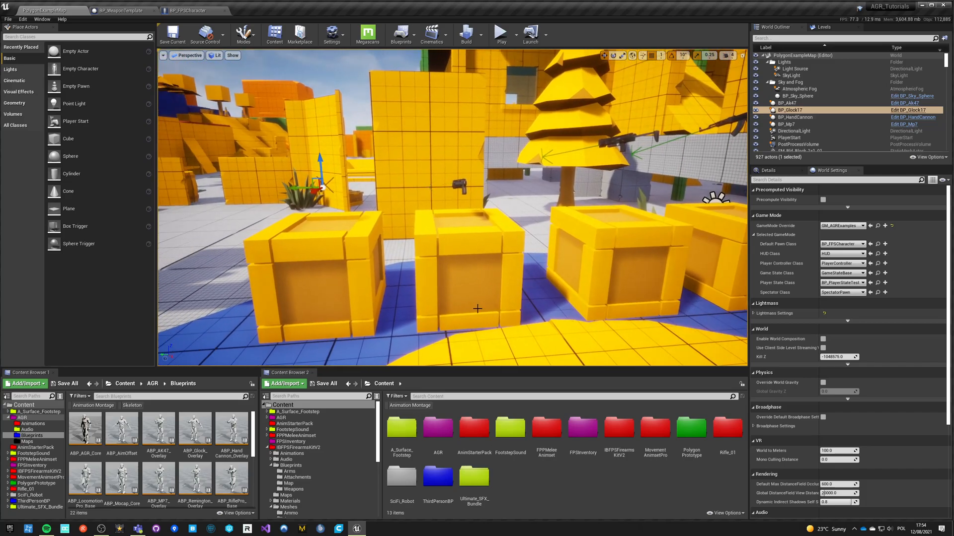
pyautogui.moveTo(119, 12)
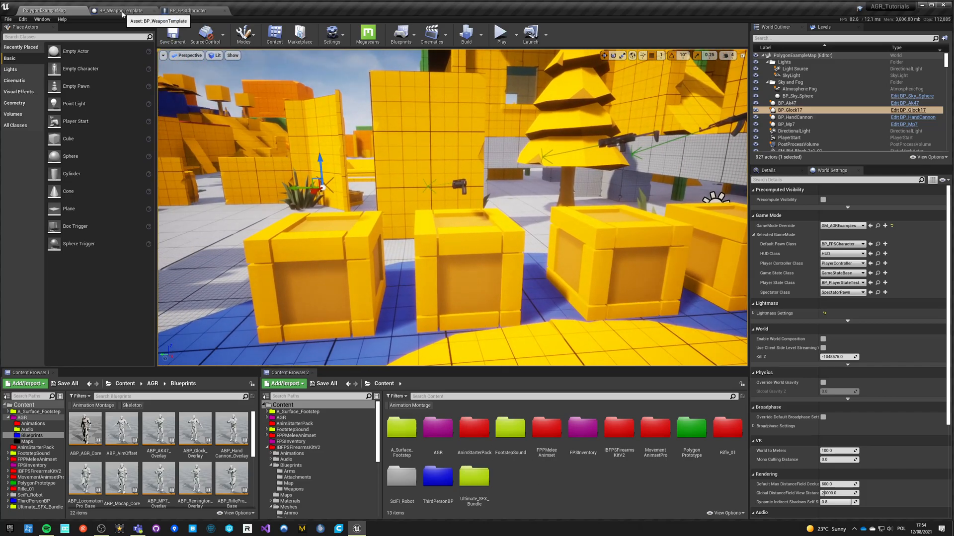
# In BP_FPSCharacter, add a second Get All Items Of Tag Slot Type node from the inventory manager.
pyautogui.click(183, 9)
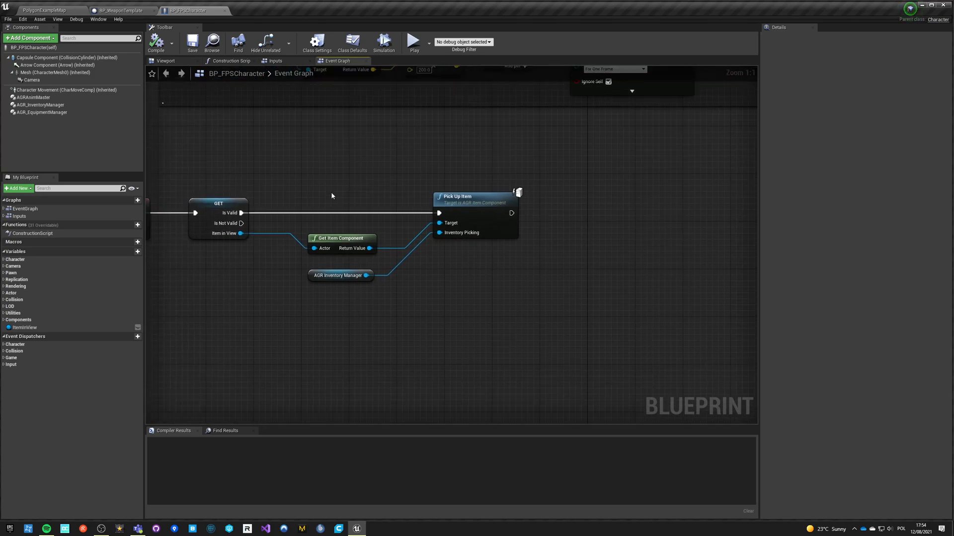
pyautogui.moveTo(341, 275); pyautogui.dragTo(220, 299)
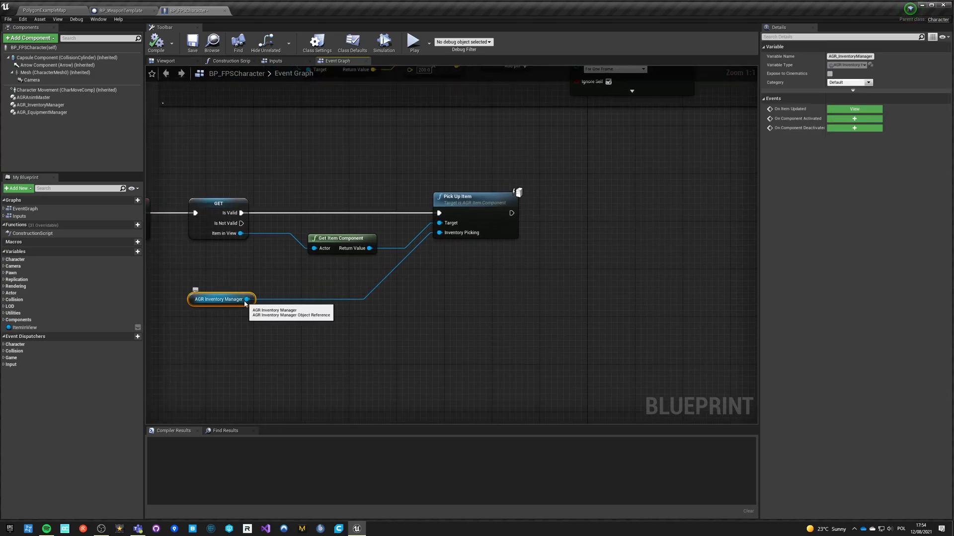
pyautogui.moveTo(247, 299); pyautogui.dragTo(318, 326)
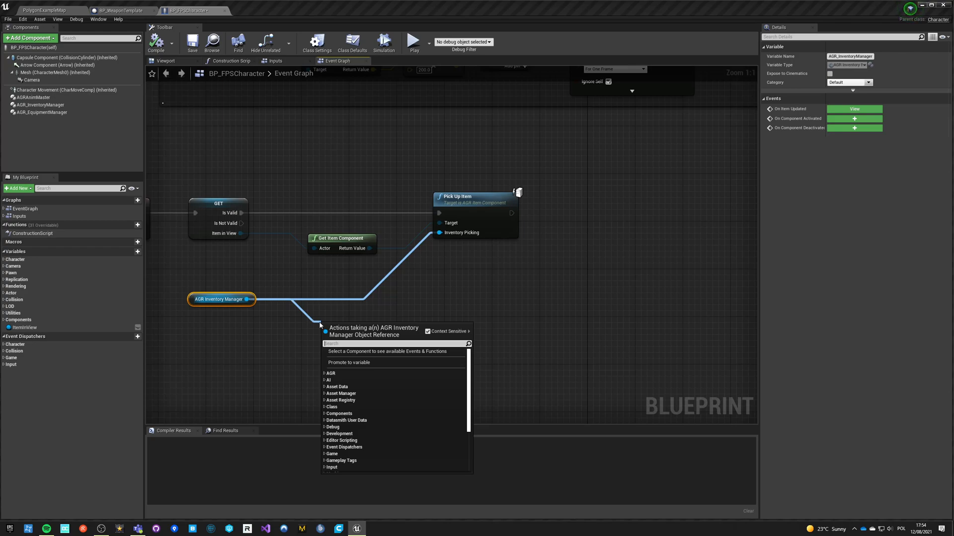
pyautogui.write('get items')
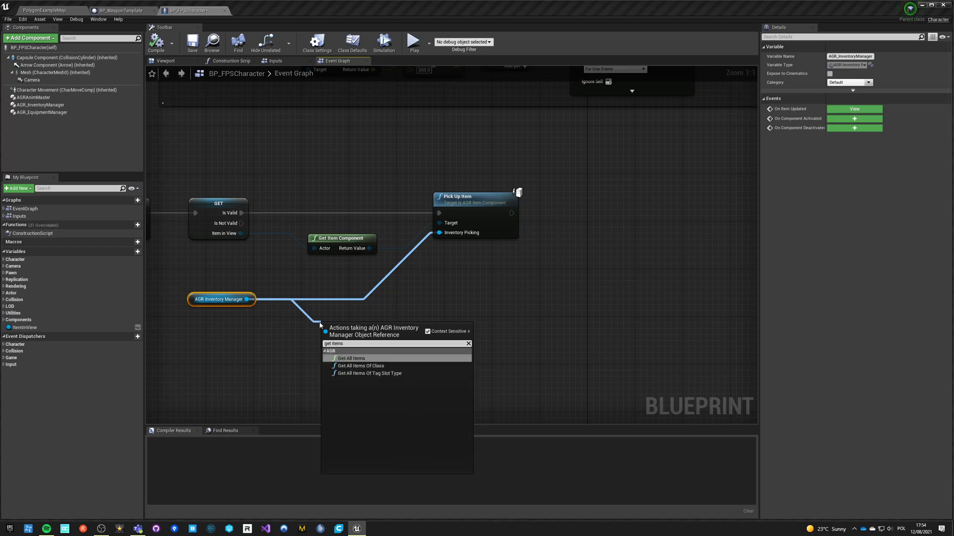
pyautogui.click(369, 373)
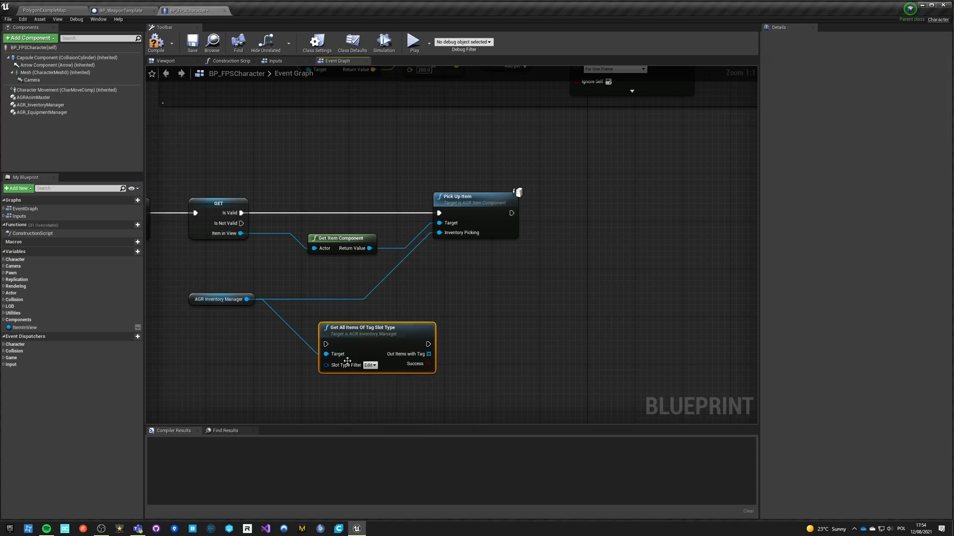
# Set the new query's Slot Type Filter to Item.Weapon.Secondary.
pyautogui.click(369, 366)
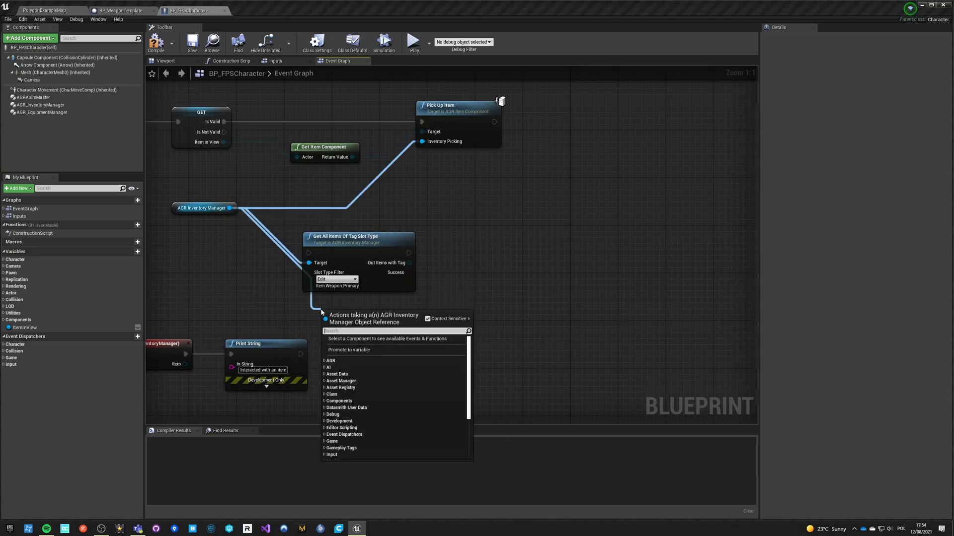
pyautogui.write('get items')
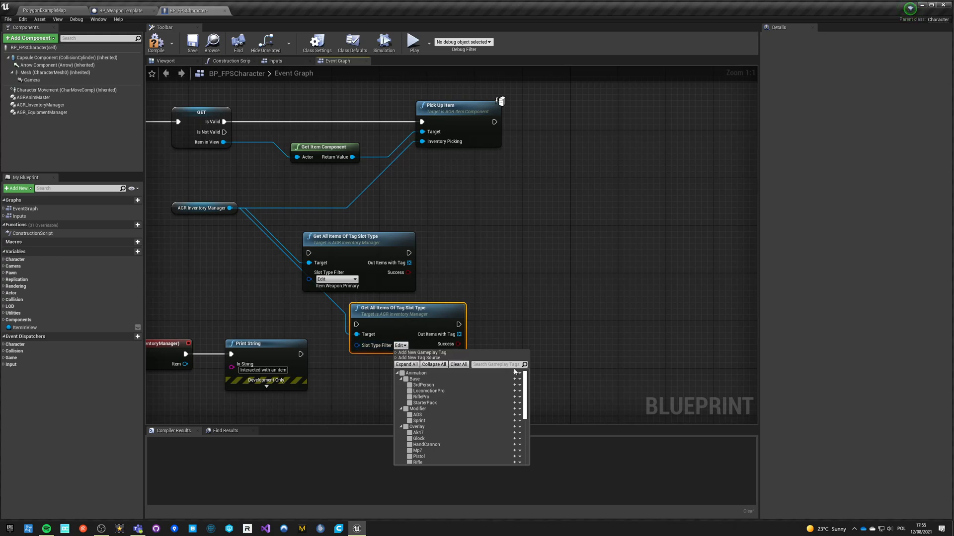
pyautogui.write('Secon')
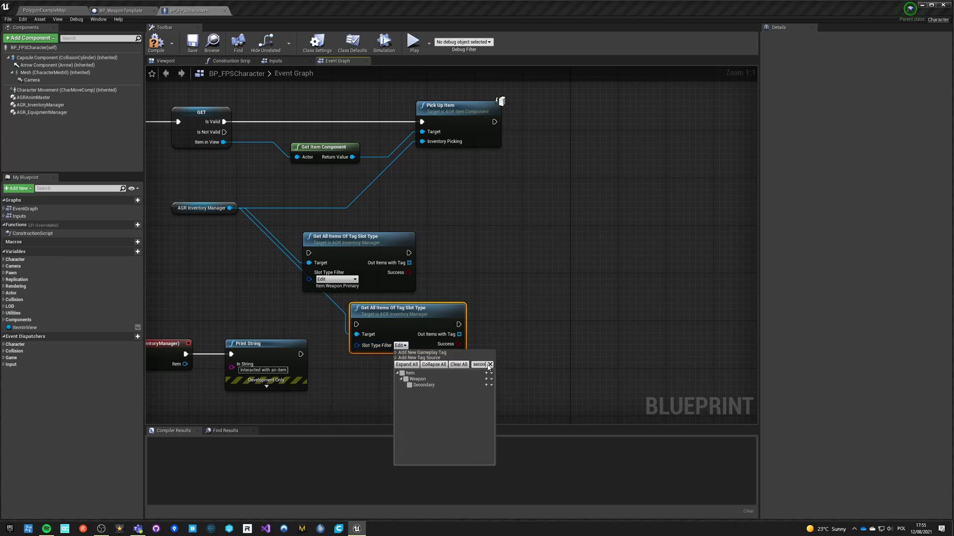
pyautogui.click(423, 385)
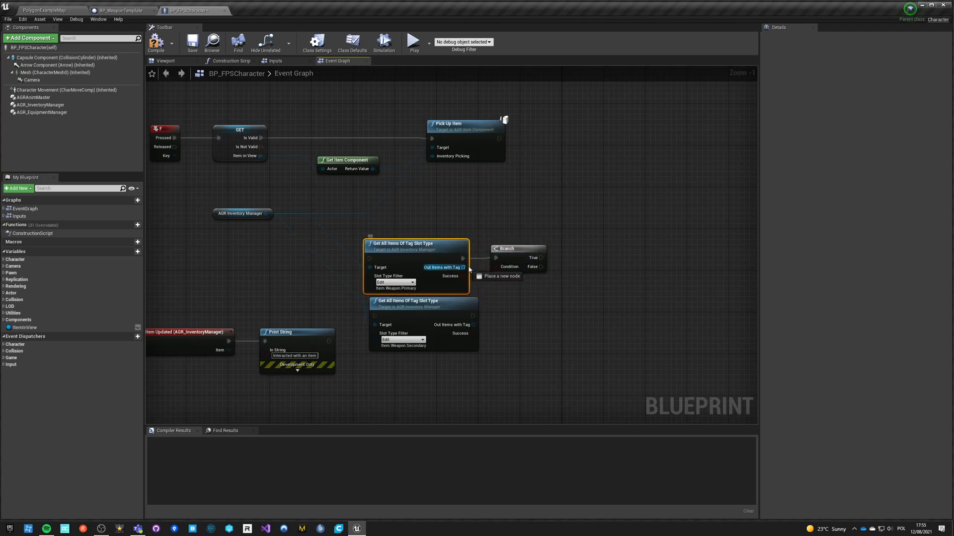
# Wire a Get (a copy) node onto the found-items array of both the primary and secondary queries.
pyautogui.moveTo(473, 268); pyautogui.dragTo(562, 281)
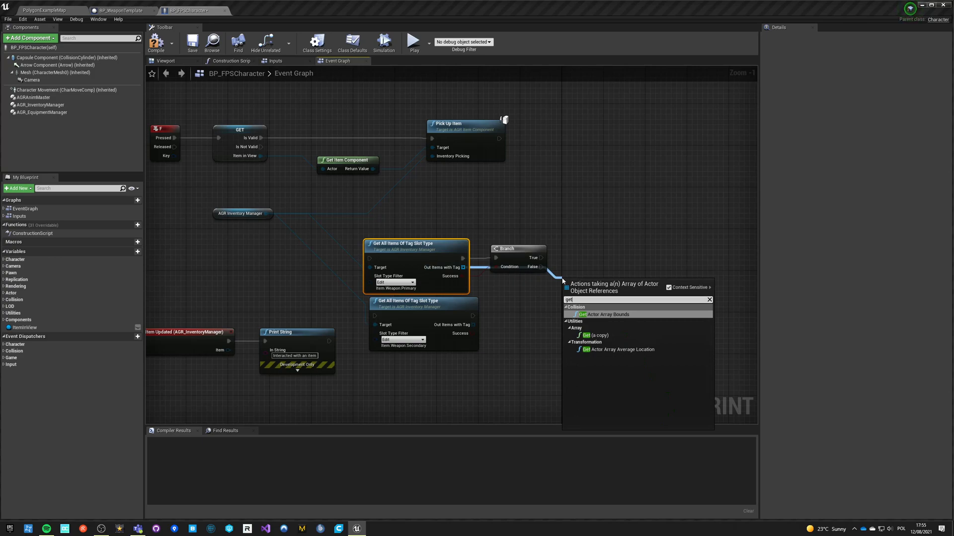
pyautogui.click(590, 335)
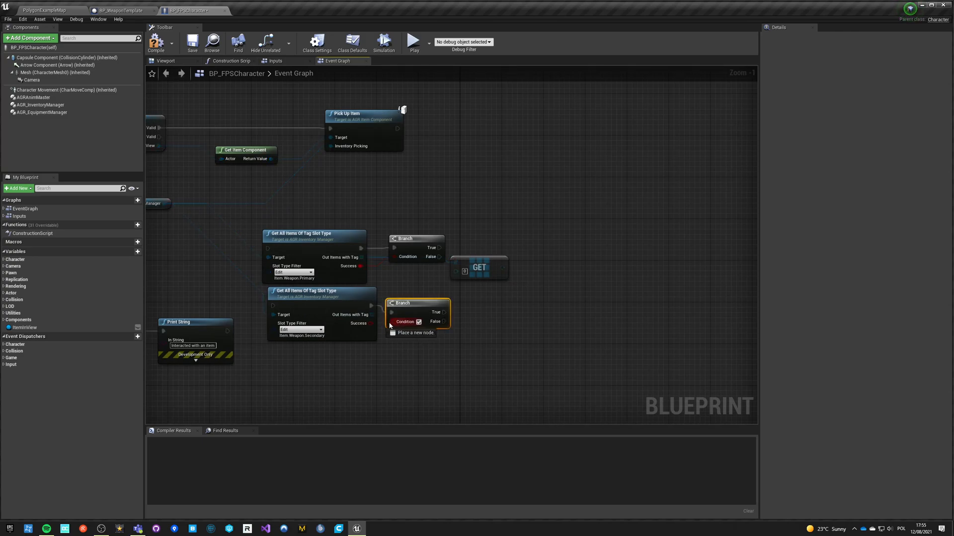
pyautogui.moveTo(371, 315); pyautogui.dragTo(468, 327)
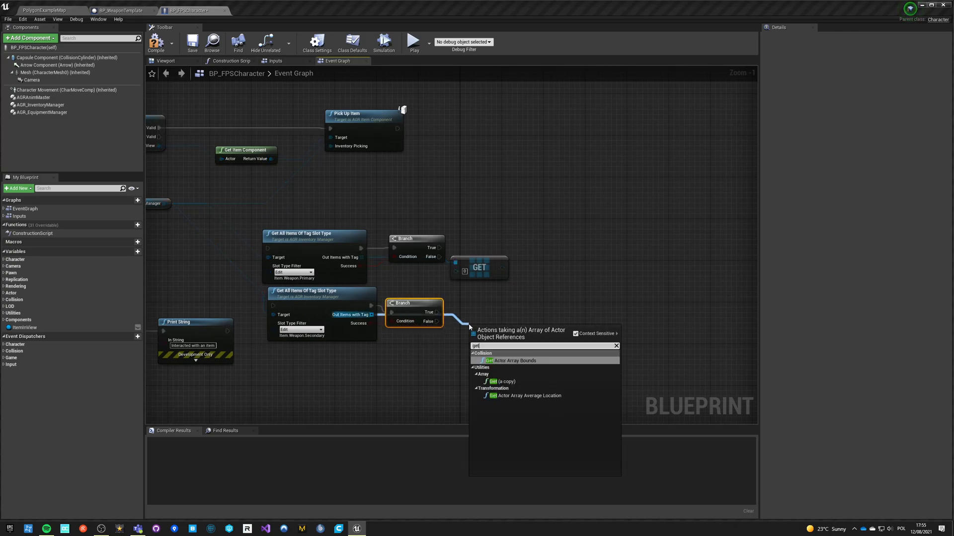
pyautogui.click(493, 381)
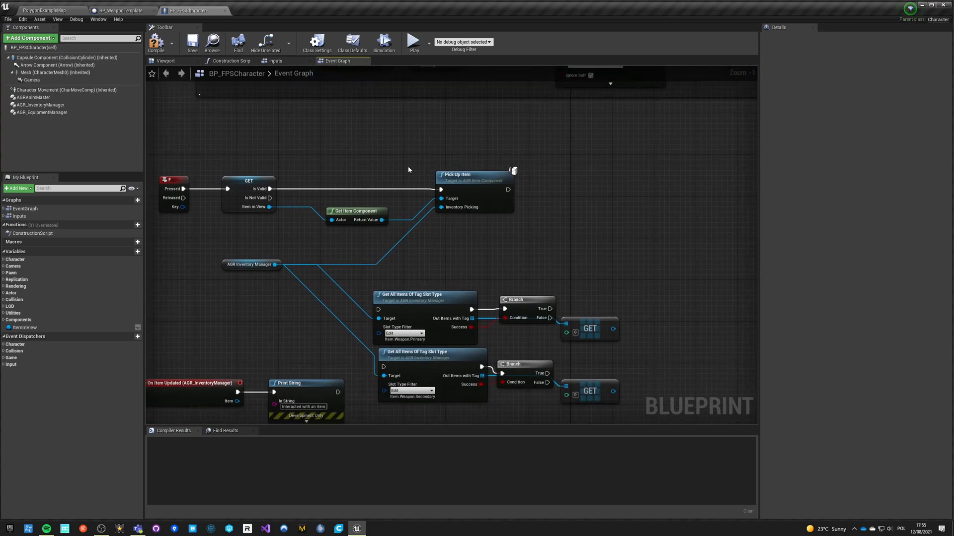
# Read the picked item's Item Tag Slot Type and feed it into a Switch on Gameplay Tag.
pyautogui.moveTo(381, 219); pyautogui.dragTo(457, 250)
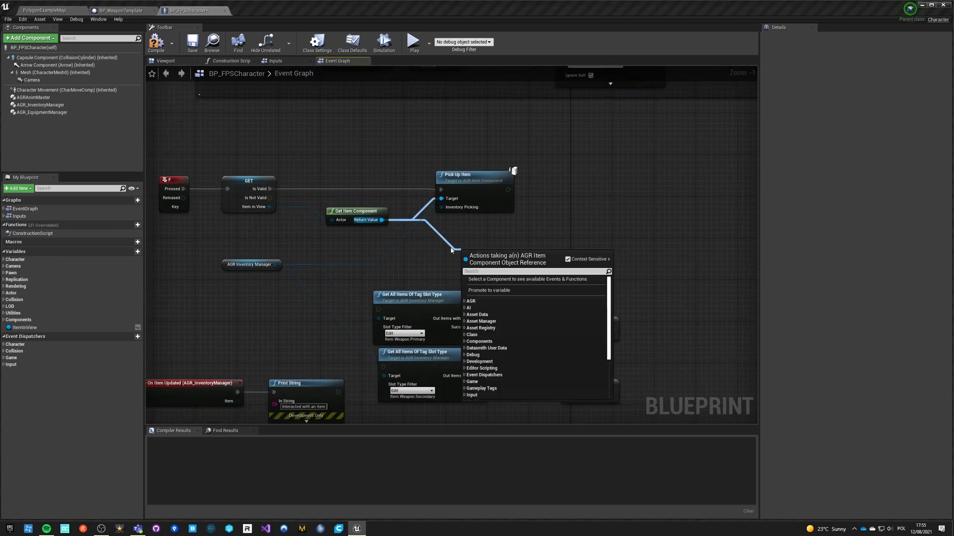
pyautogui.write('tag')
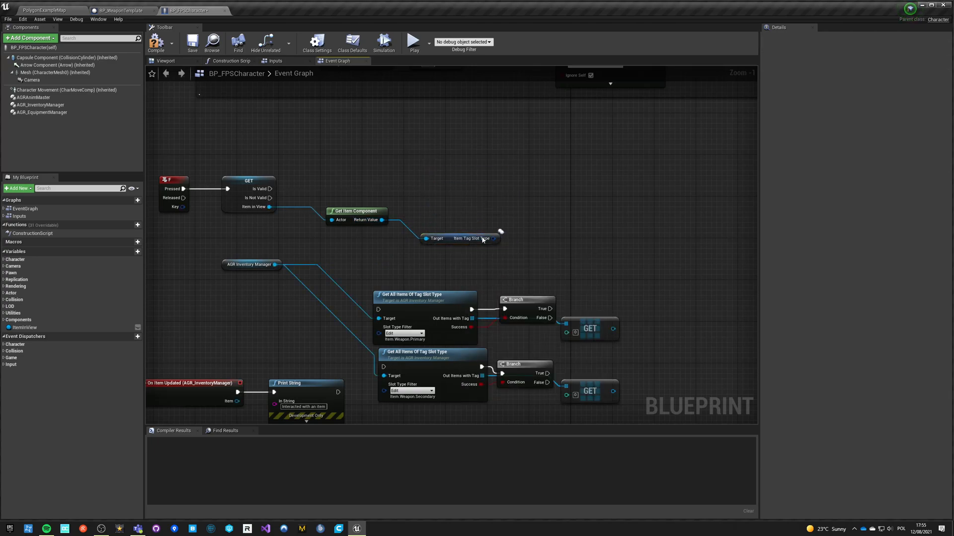
pyautogui.click(499, 232)
pyautogui.write('sw')
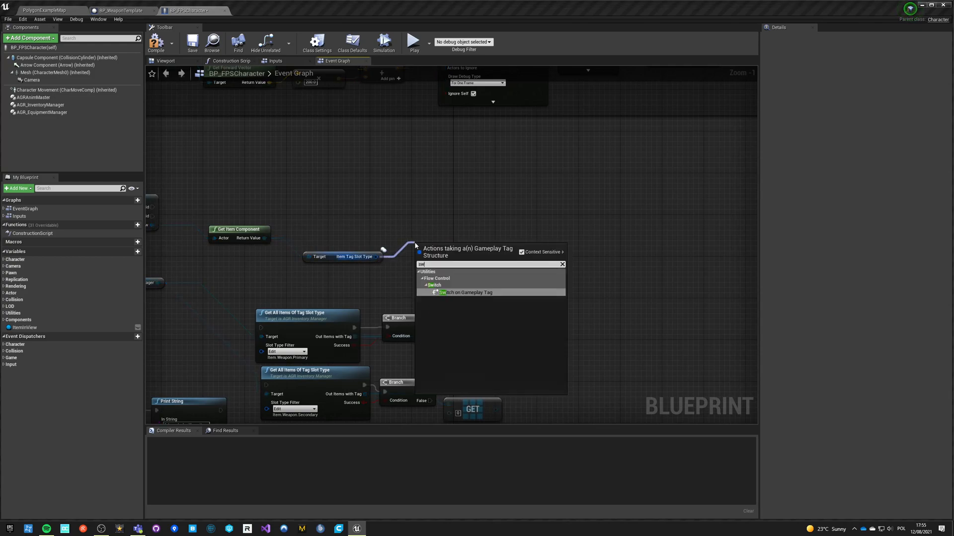
pyautogui.click(463, 292)
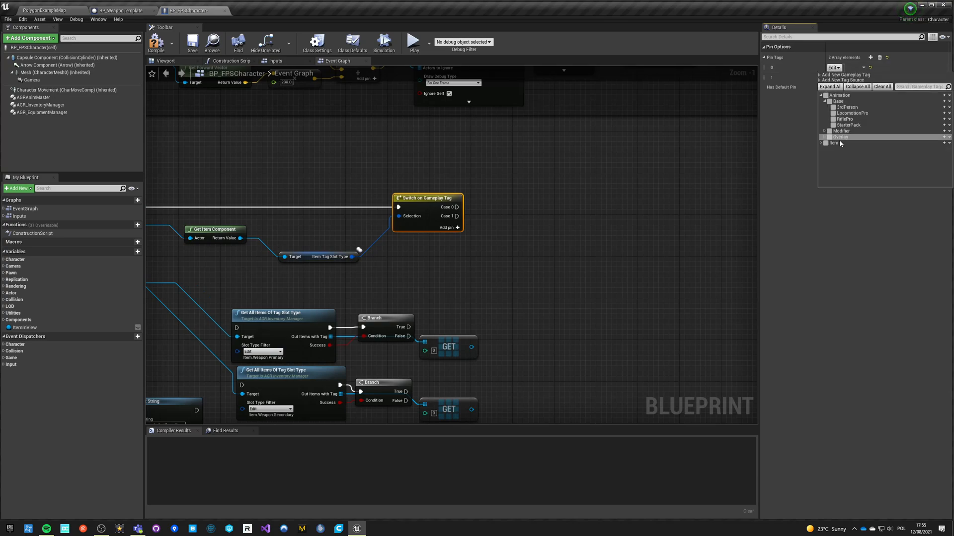
# Set the switch's pin tags to Item.Weapon.Primary and Item.Weapon.Secondary.
pyautogui.click(818, 143)
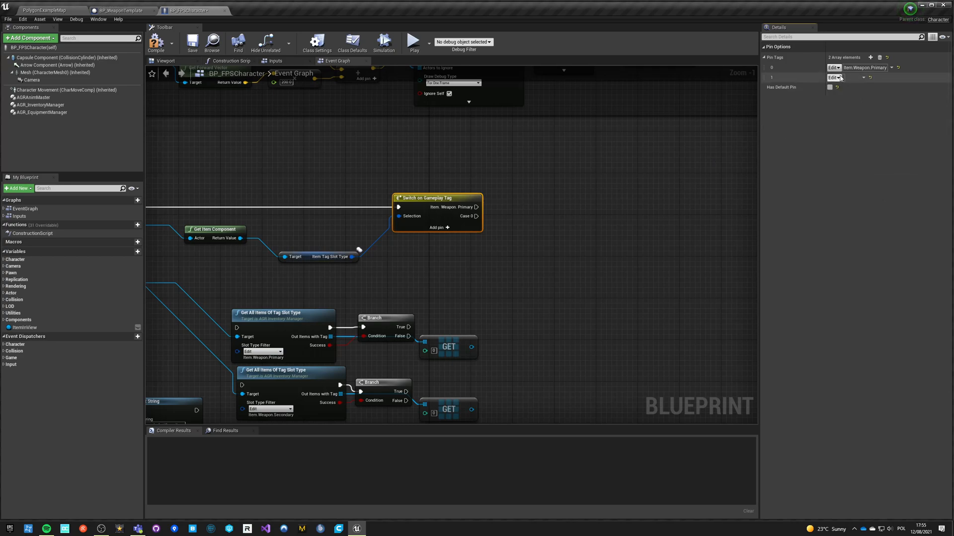
pyautogui.click(832, 77)
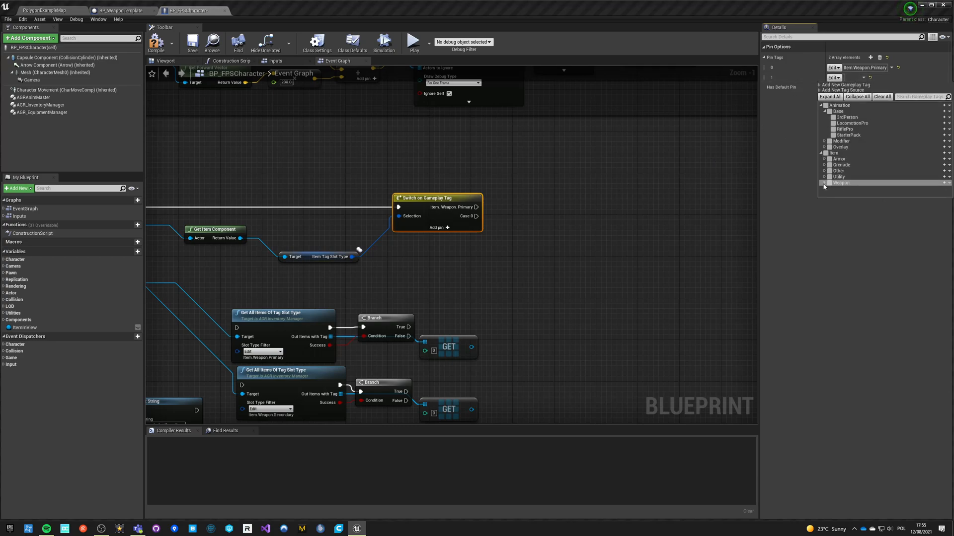
pyautogui.click(824, 182)
pyautogui.write('drop')
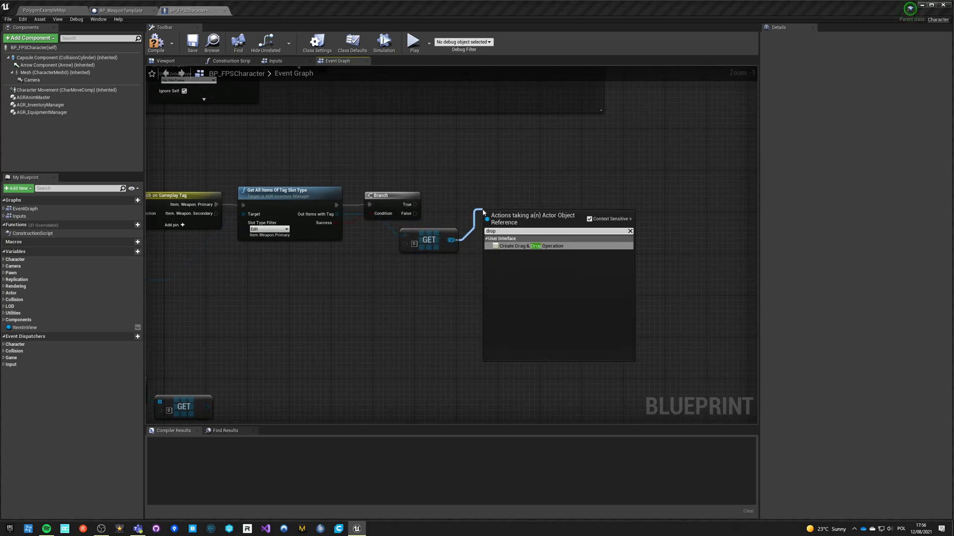
# On the primary path, get the found item's component and call Drop Item on it.
pyautogui.write('ge titem')
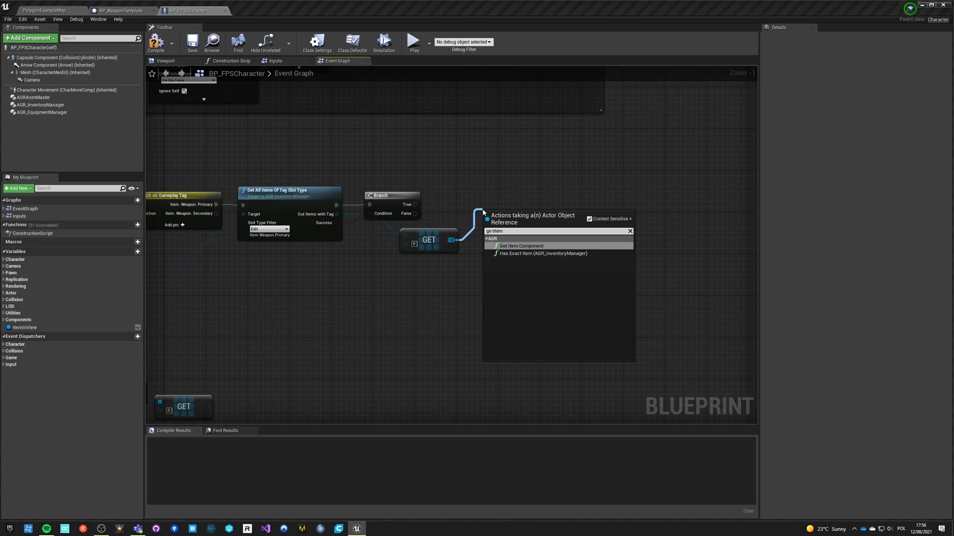
pyautogui.click(520, 246)
pyautogui.write('d')
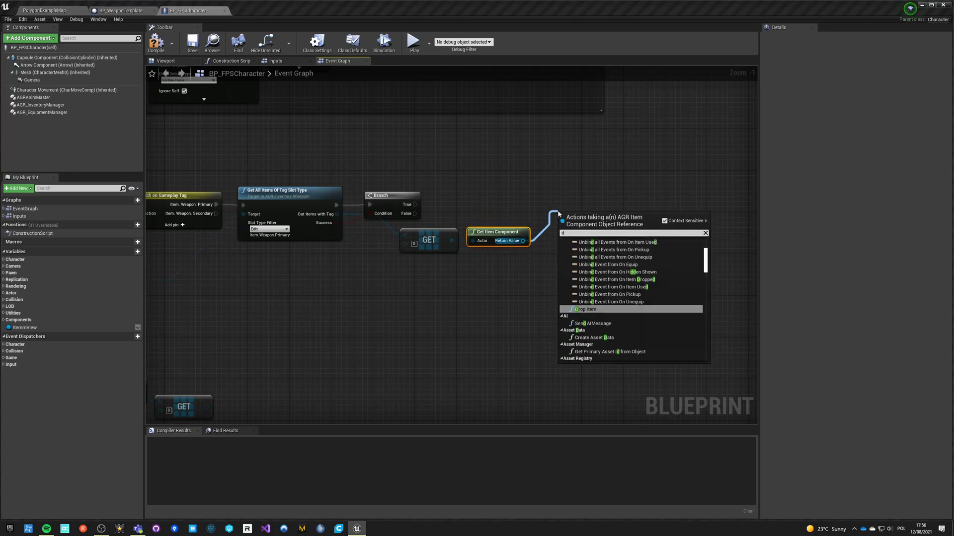
pyautogui.click(586, 309)
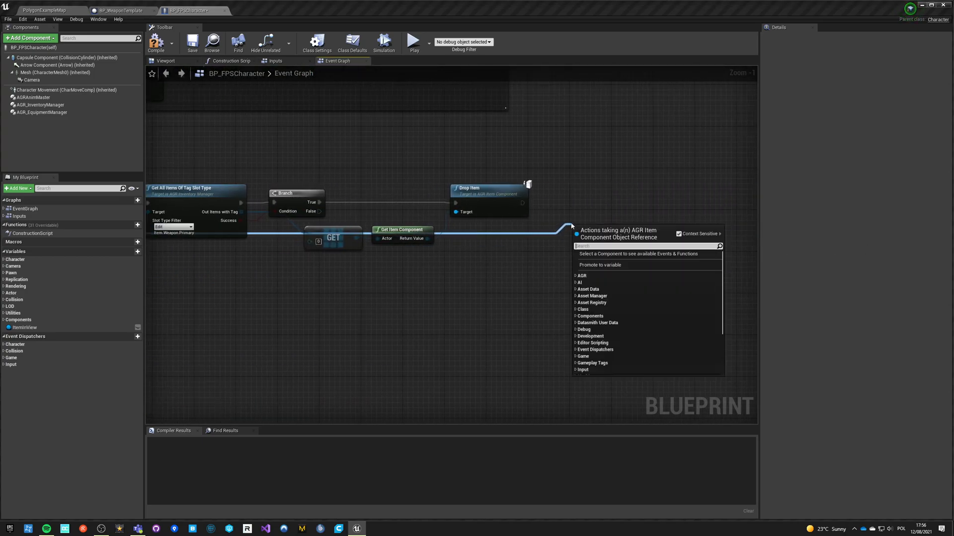
# Chain a Pick Up Item call after the drop, fed by the AGR Inventory Manager.
pyautogui.write('pick up')
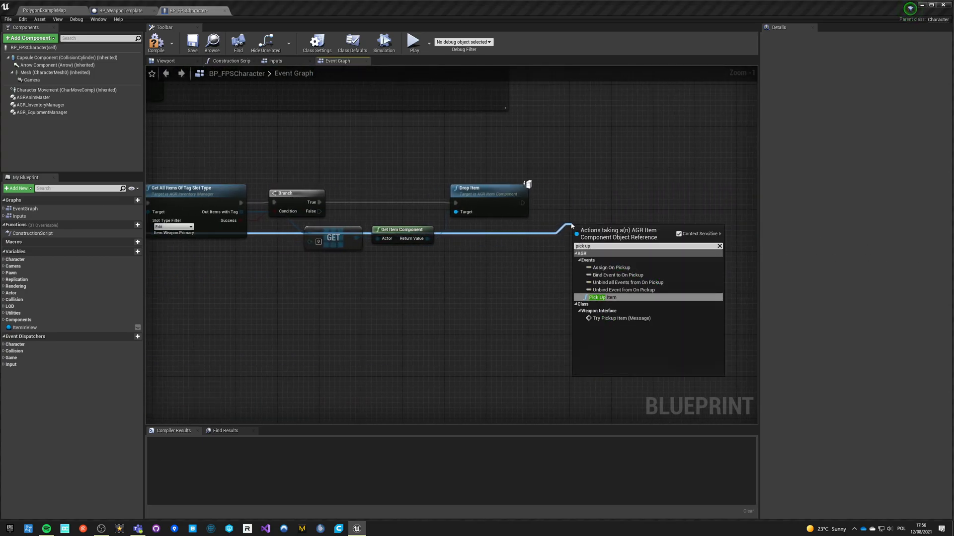
pyautogui.click(598, 297)
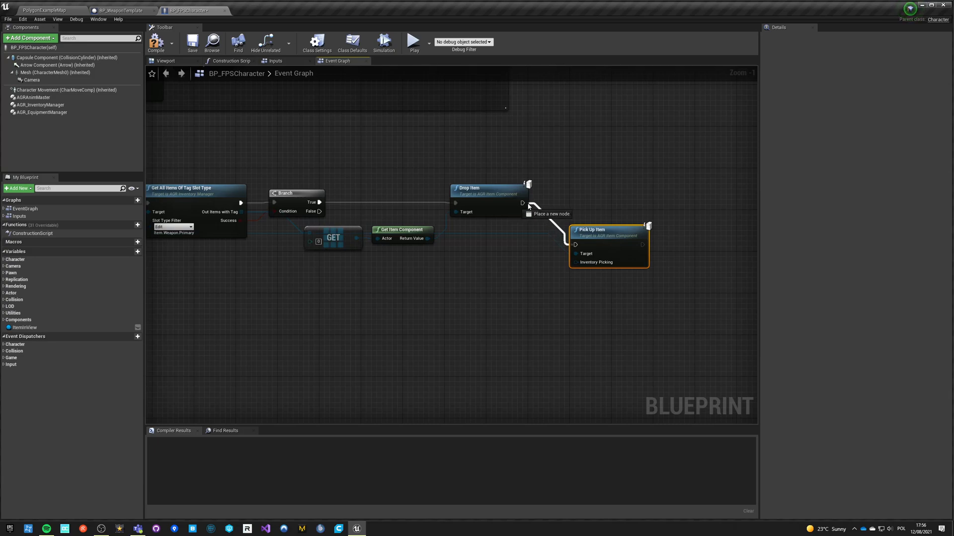
pyautogui.moveTo(525, 203); pyautogui.dragTo(575, 244)
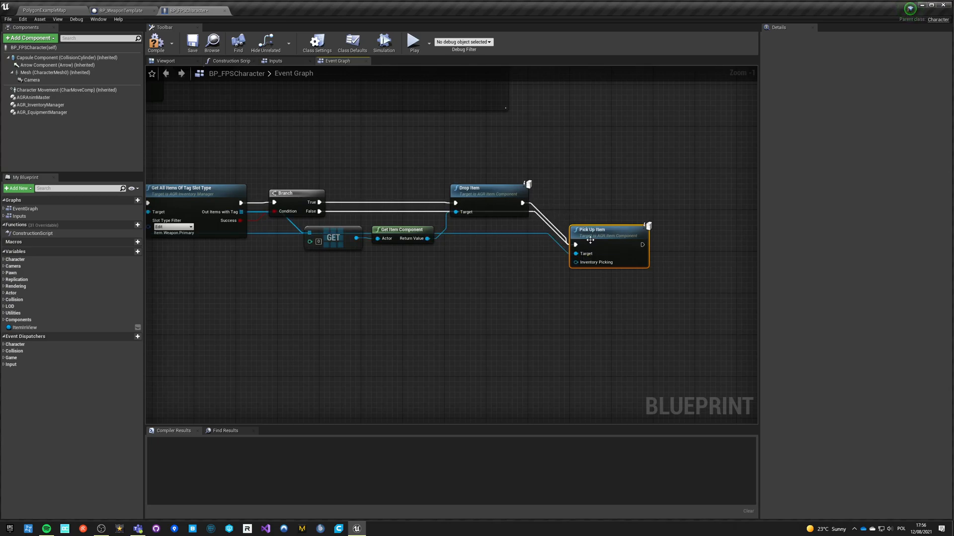
pyautogui.click(38, 105)
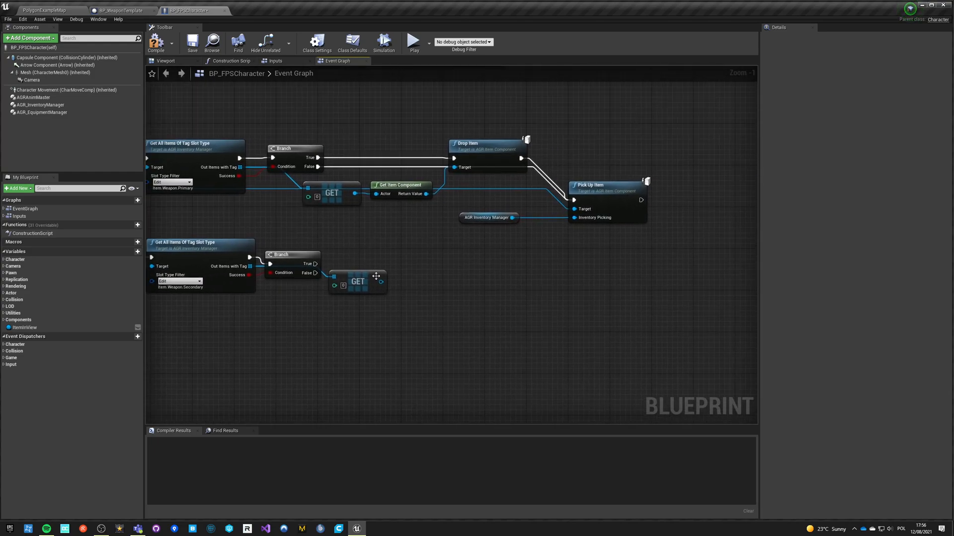
# On the secondary path, get the found item's component and pass it to Drop Item.
pyautogui.moveTo(382, 281); pyautogui.dragTo(416, 286)
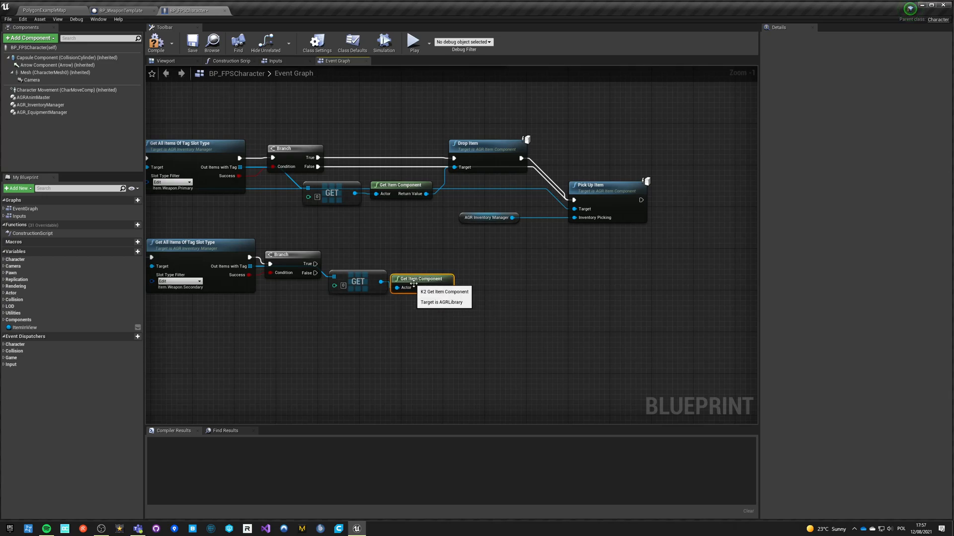
pyautogui.moveTo(447, 287); pyautogui.dragTo(493, 270)
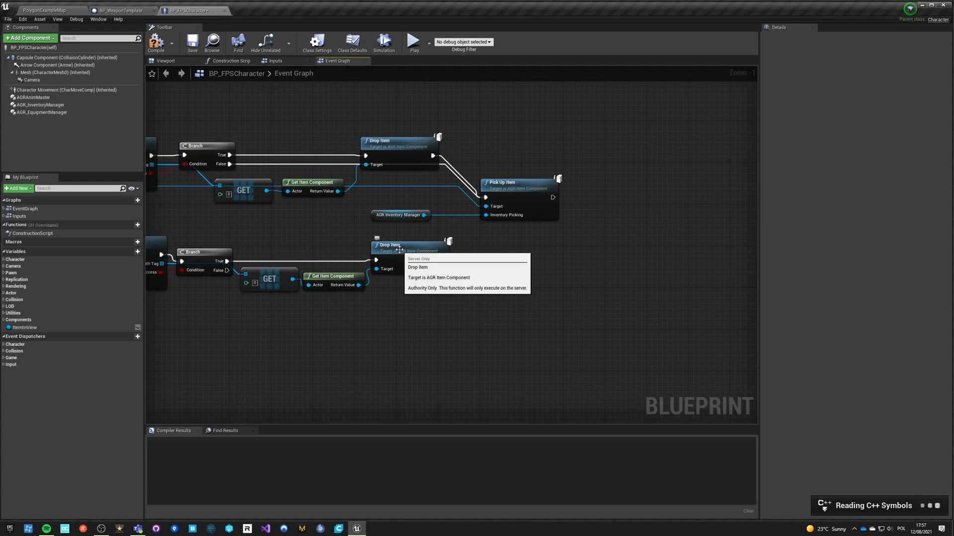
pyautogui.moveTo(472, 300)
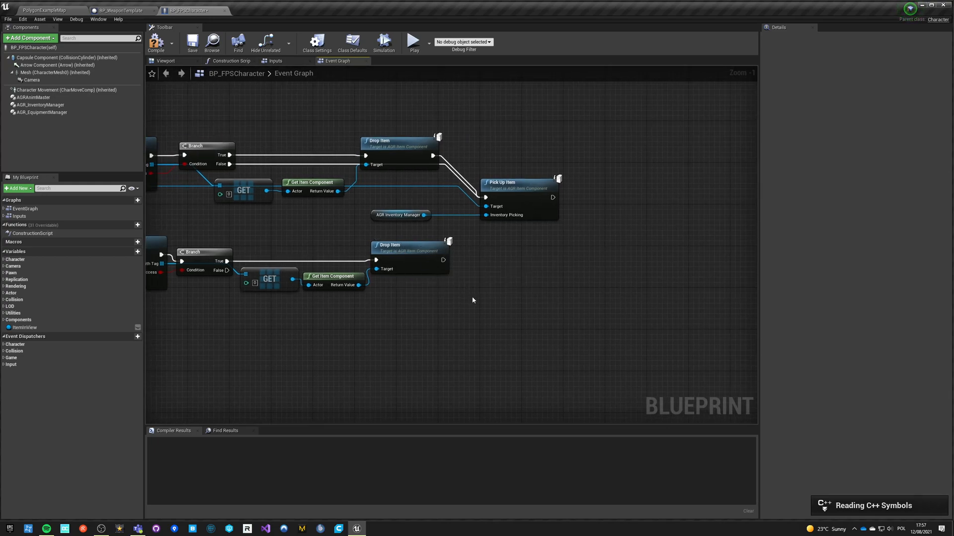
pyautogui.moveTo(363, 320)
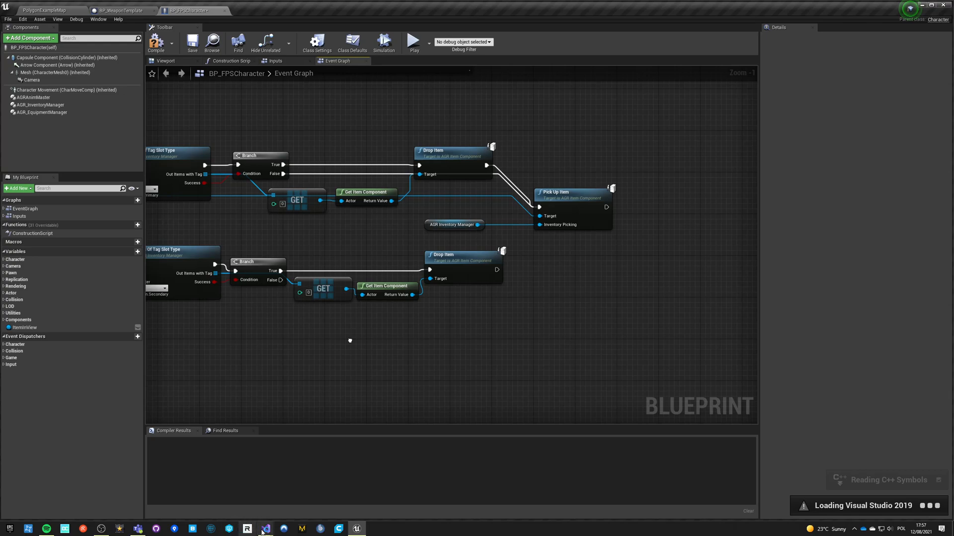
# Route both weapon cases into Pick Up Item, compile, and start a play session to test pickups.
pyautogui.click(265, 528)
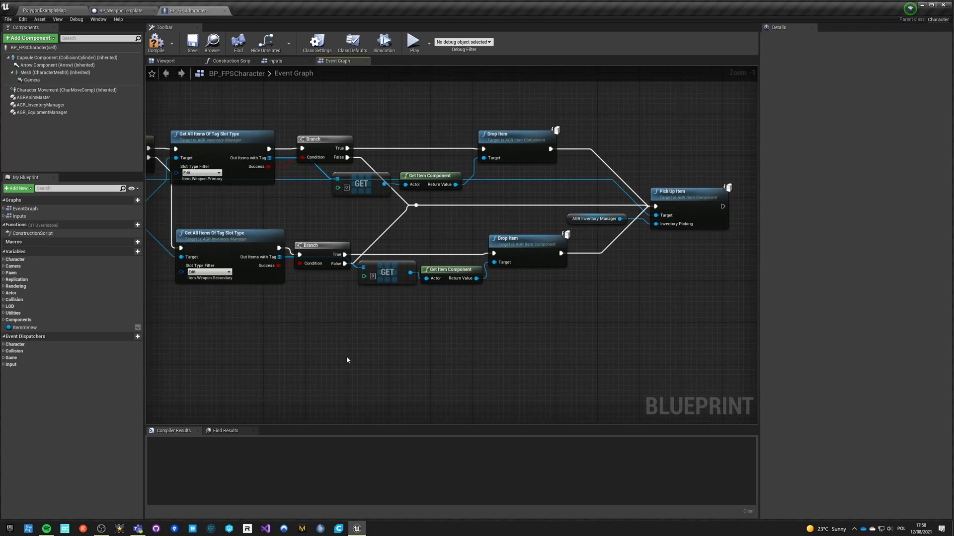
pyautogui.scroll(-3)
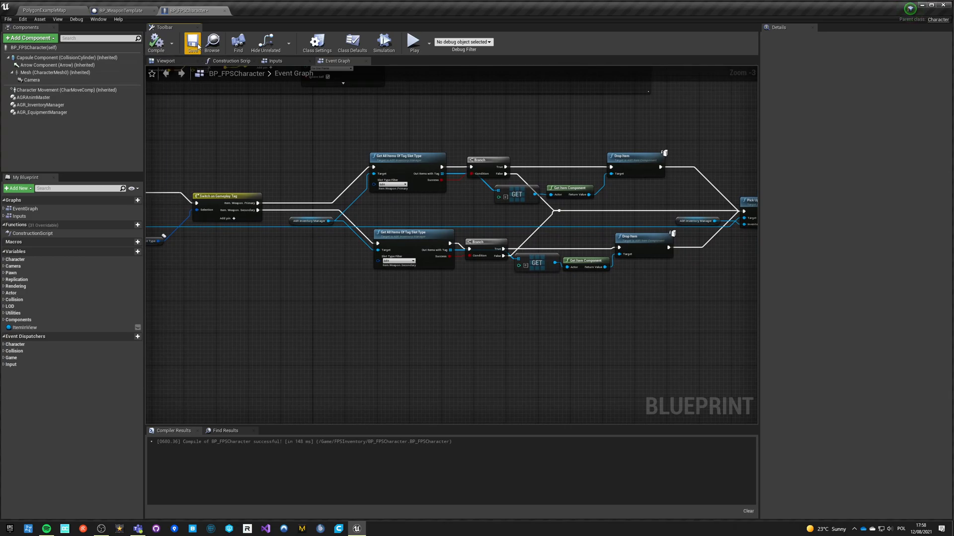
pyautogui.click(40, 8)
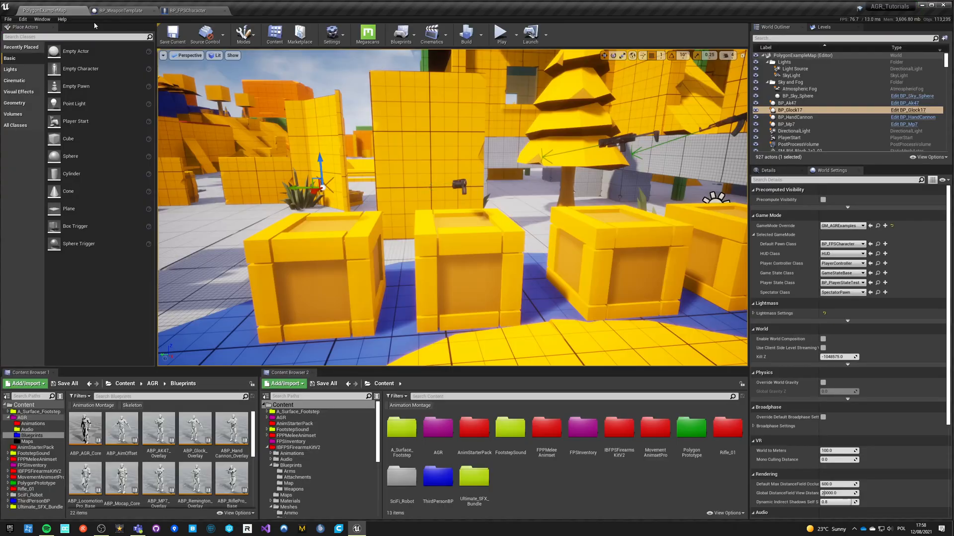
pyautogui.click(501, 35)
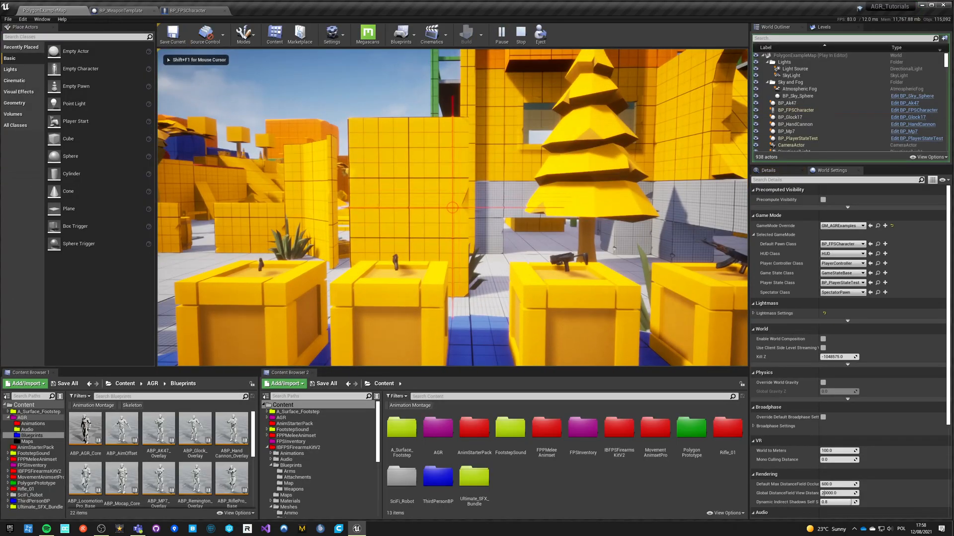